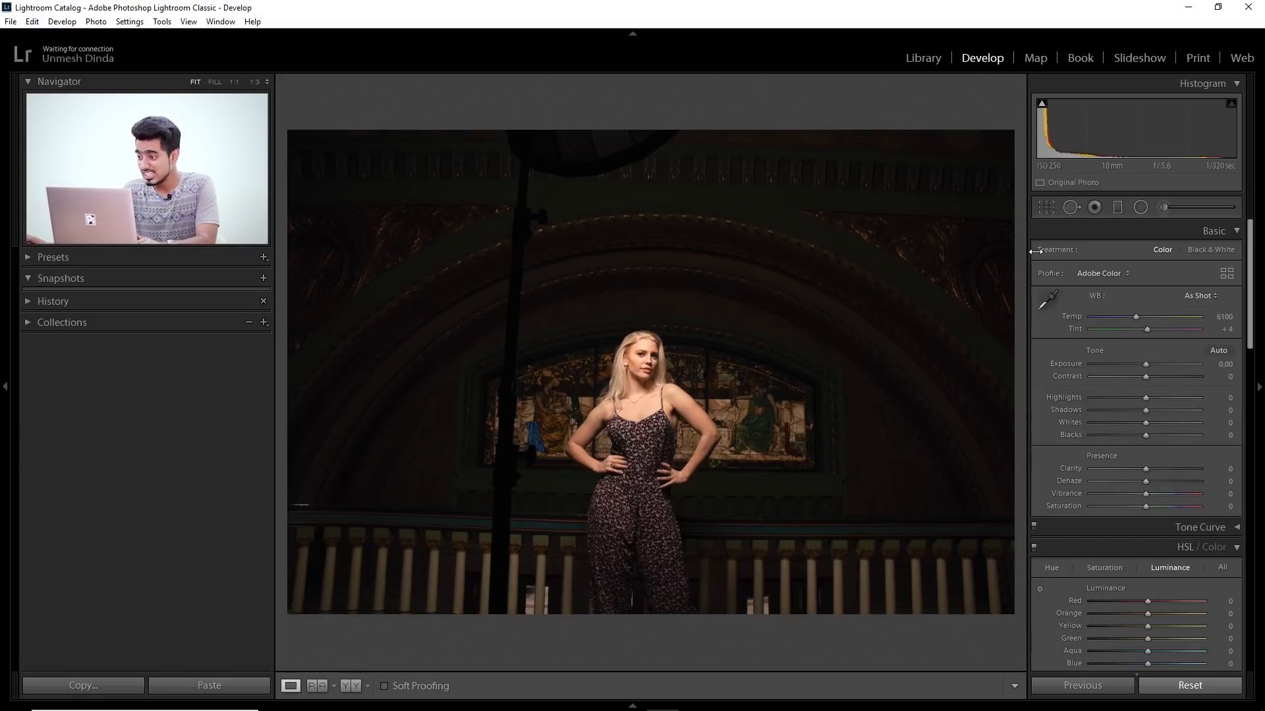
Try a Crop & Straighten tilt on the arch portrait, then discard and undo it.
{"action": "left_click", "coordinate": [1046, 207]}
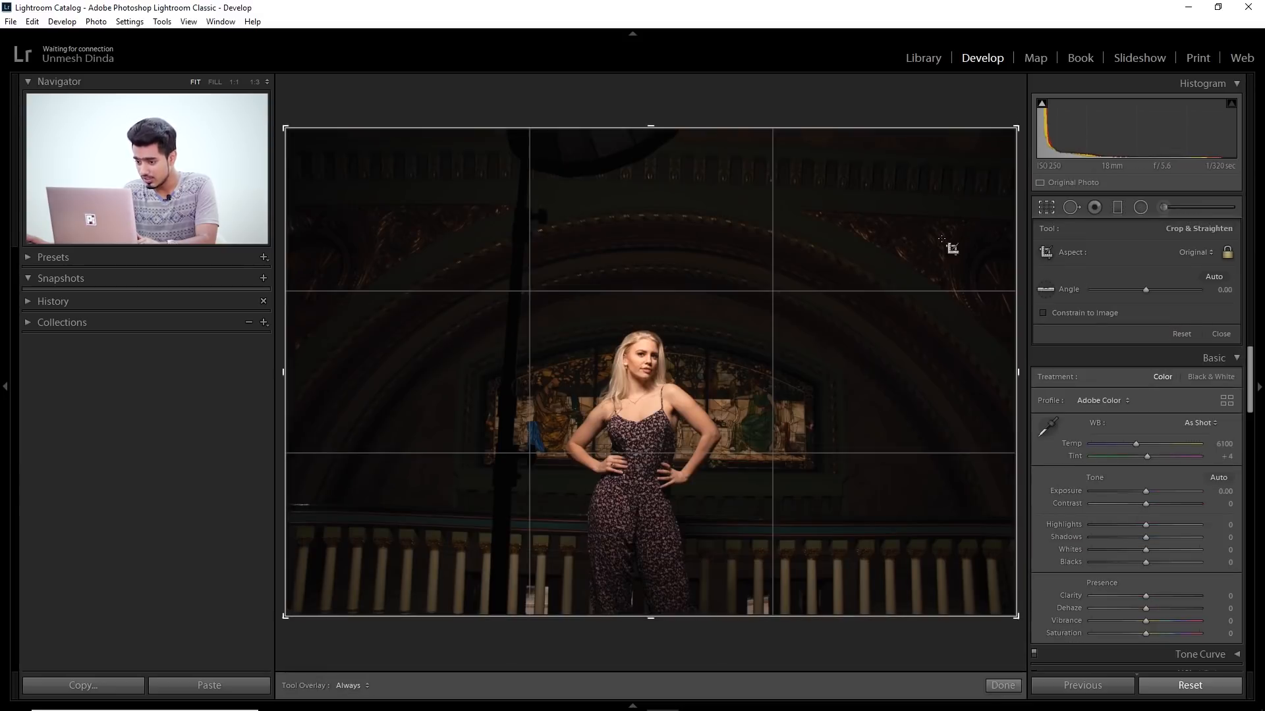
{"action": "mouse_move", "coordinate": [1045, 288]}
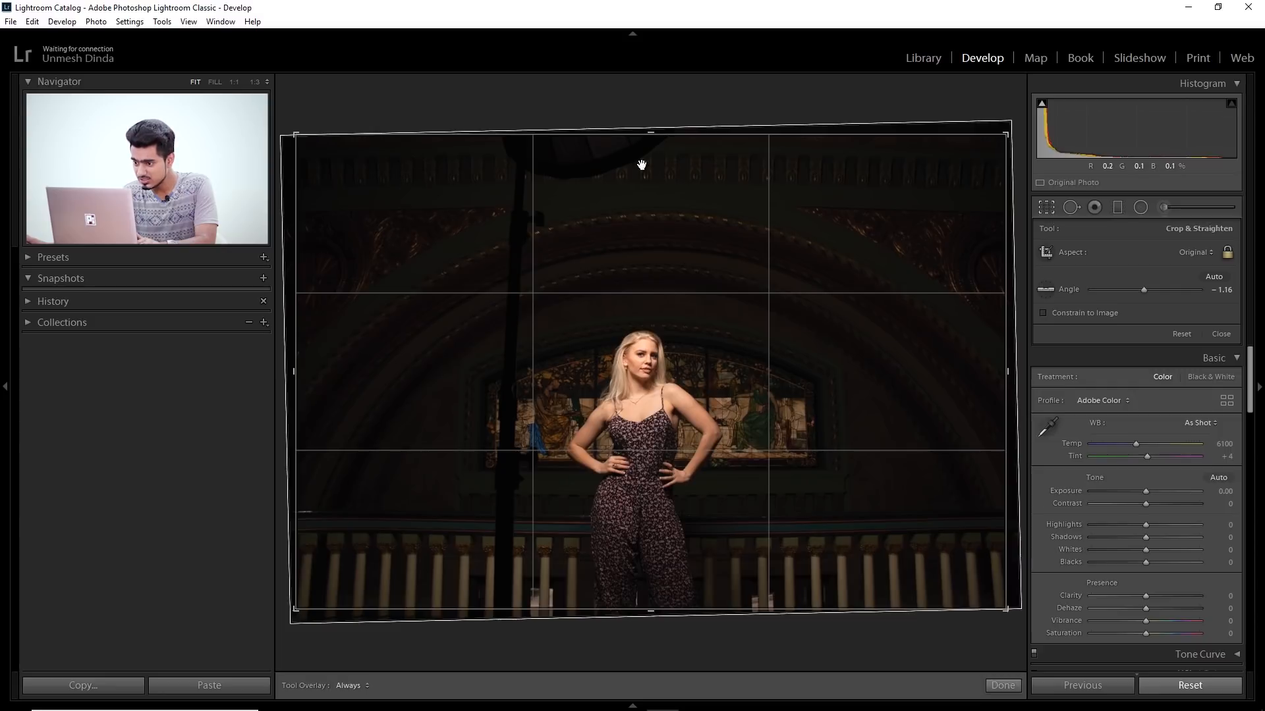
{"action": "left_click", "coordinate": [1001, 685]}
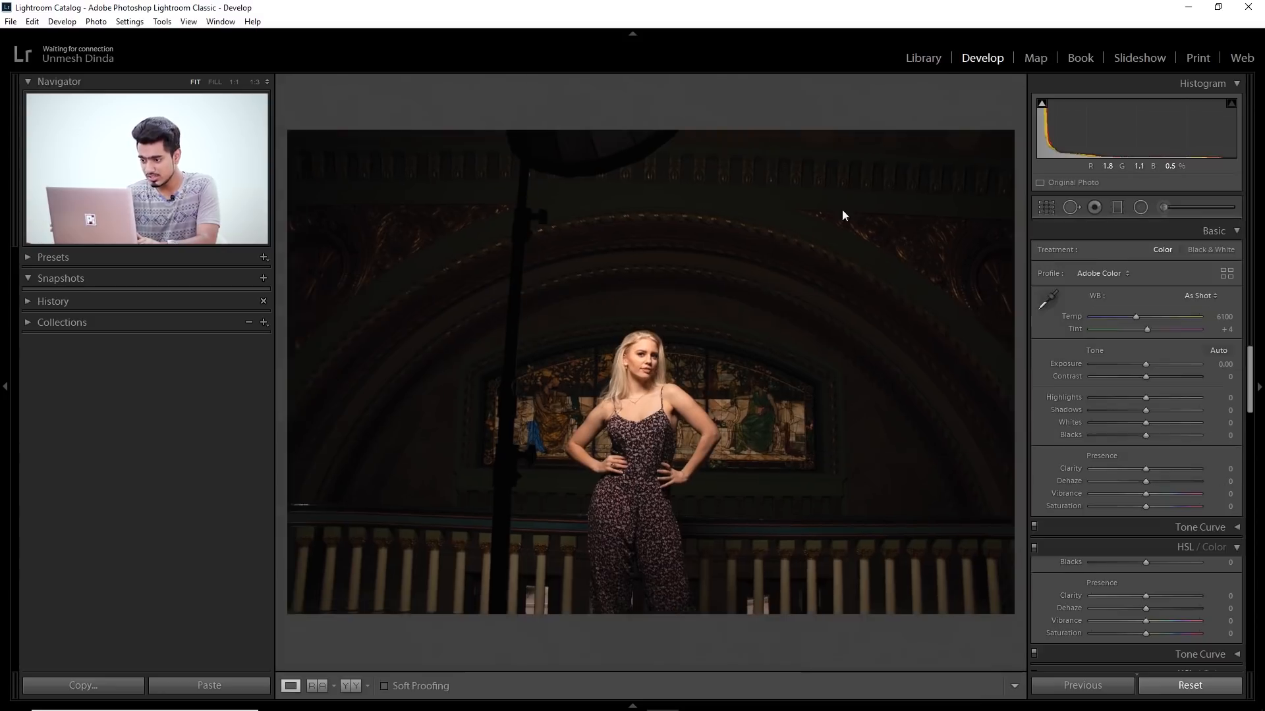
{"action": "left_click", "coordinate": [1202, 547]}
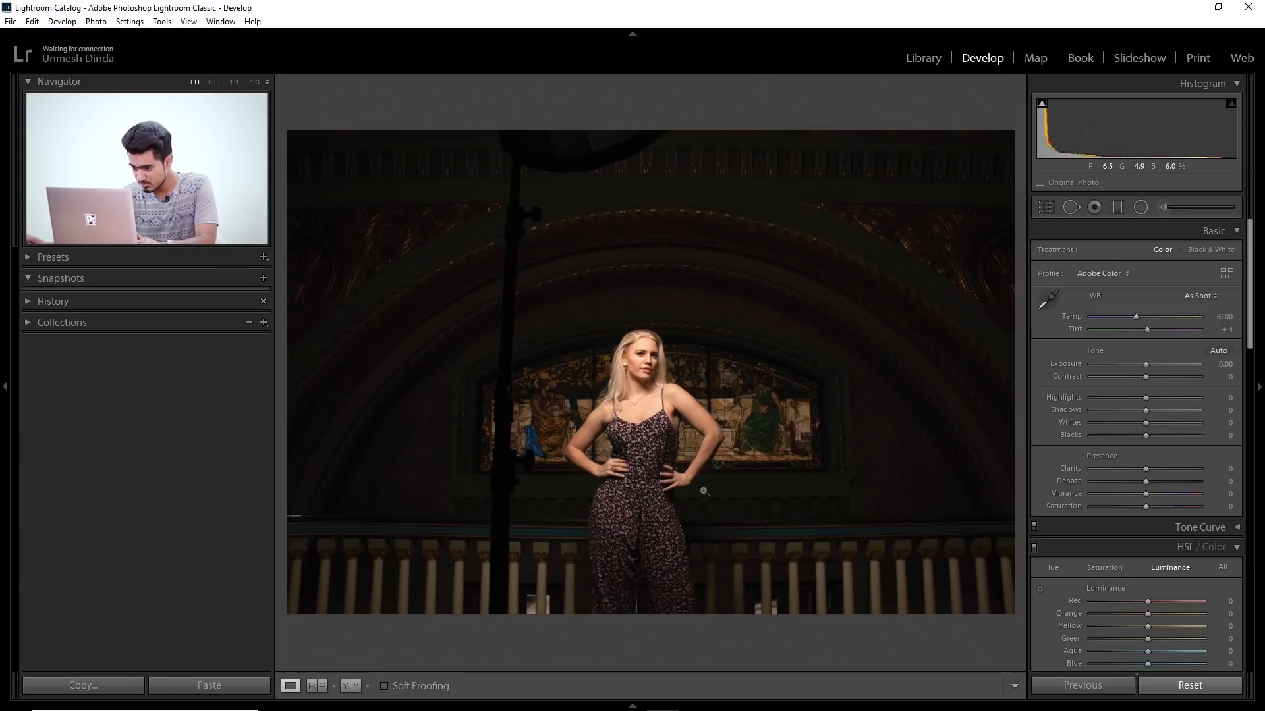
{"action": "key", "text": "ctrl+z"}
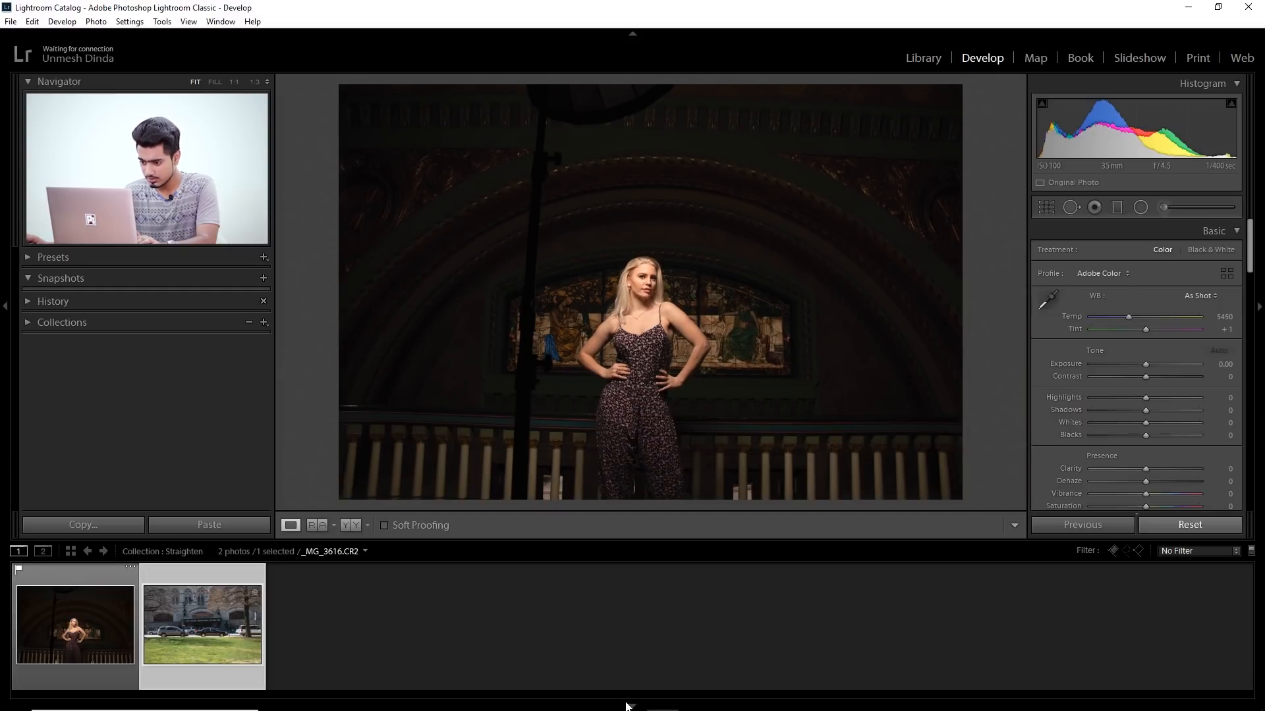
Level the Union Station Hotel photo with Crop & Straighten and confirm with Done.
{"action": "left_click", "coordinate": [202, 625]}
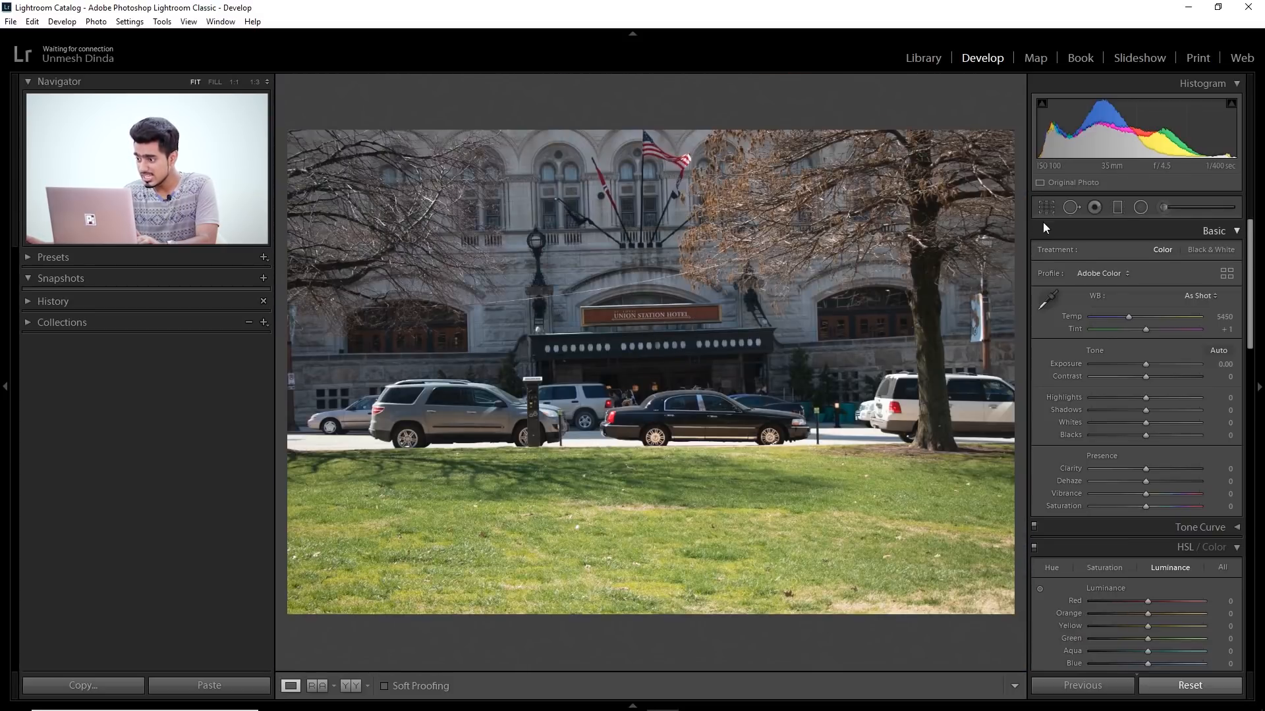
{"action": "left_click", "coordinate": [1046, 207]}
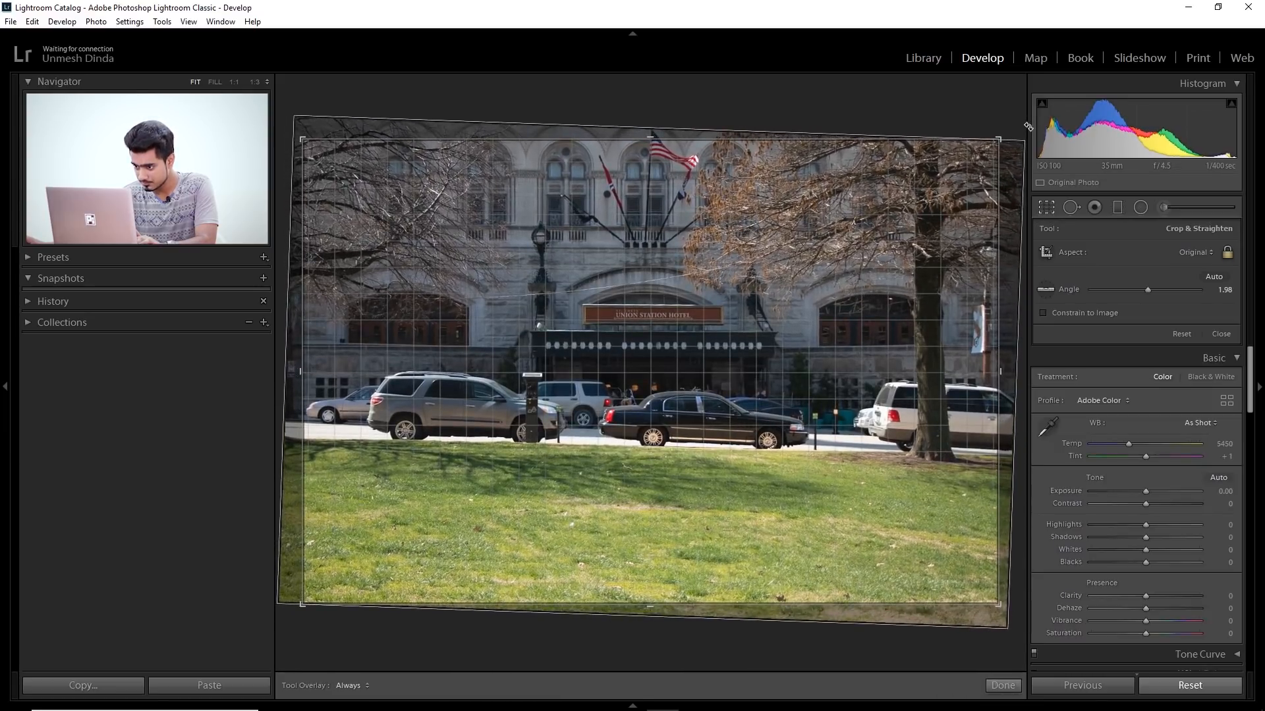
{"action": "left_click", "coordinate": [1001, 684]}
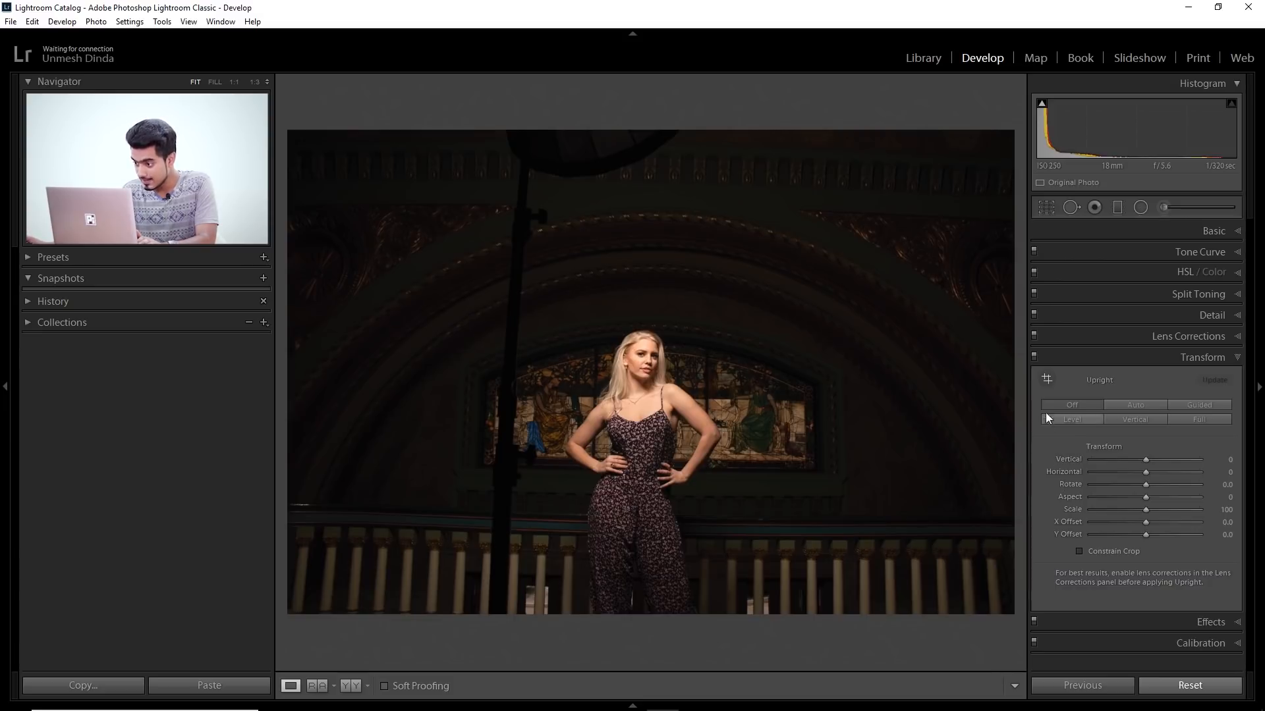
{"action": "mouse_move", "coordinate": [1046, 379]}
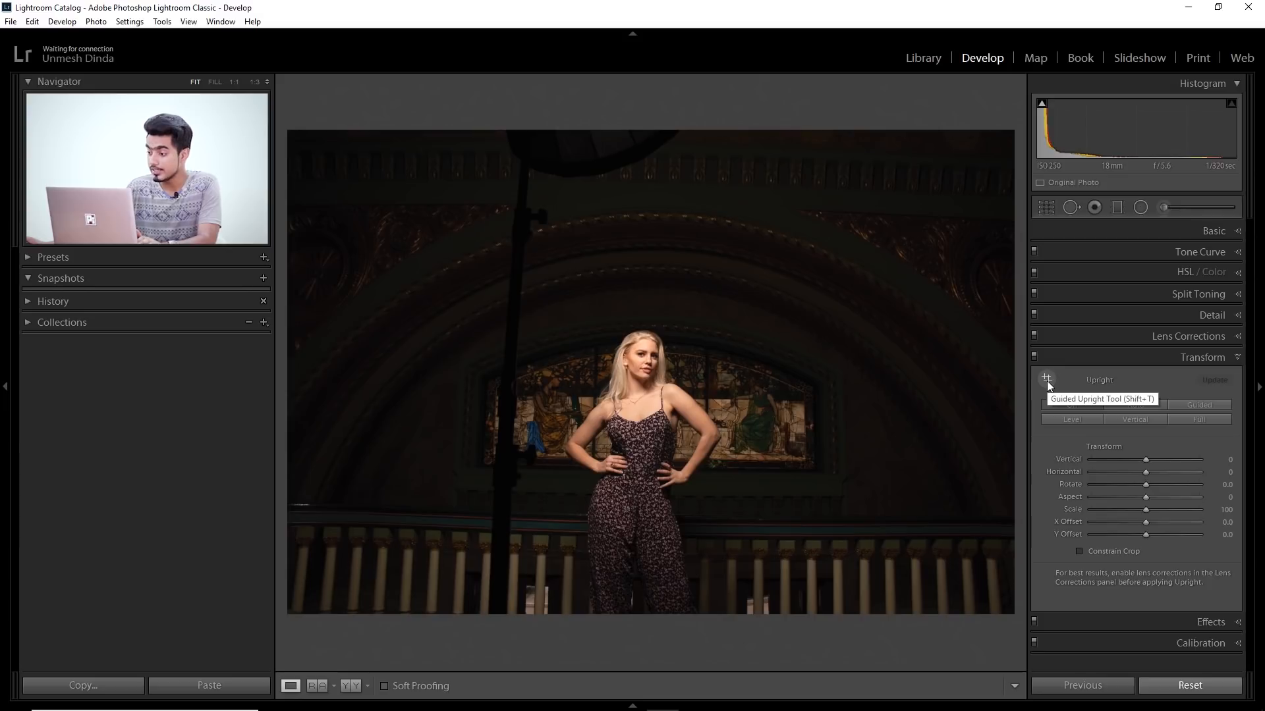
Activate the Guided Upright tool to draw guides along the top ledge and railing.
{"action": "left_click", "coordinate": [1046, 379]}
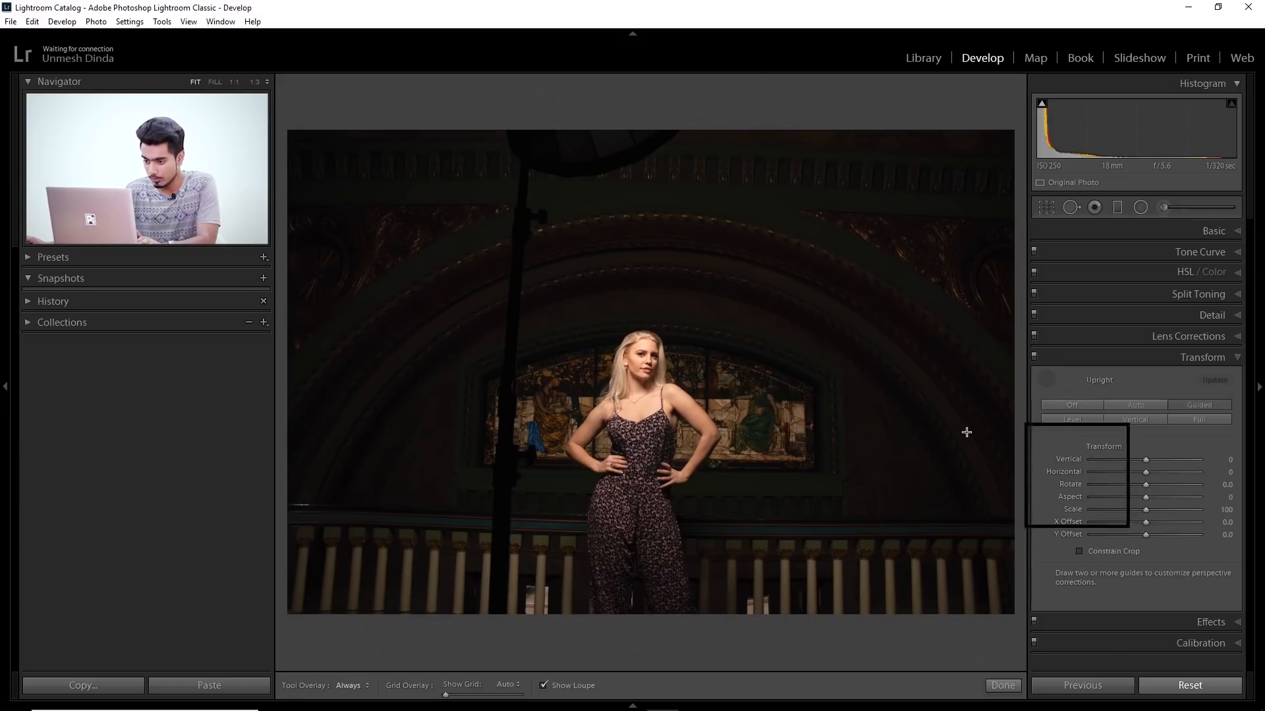
{"action": "mouse_move", "coordinate": [1002, 498]}
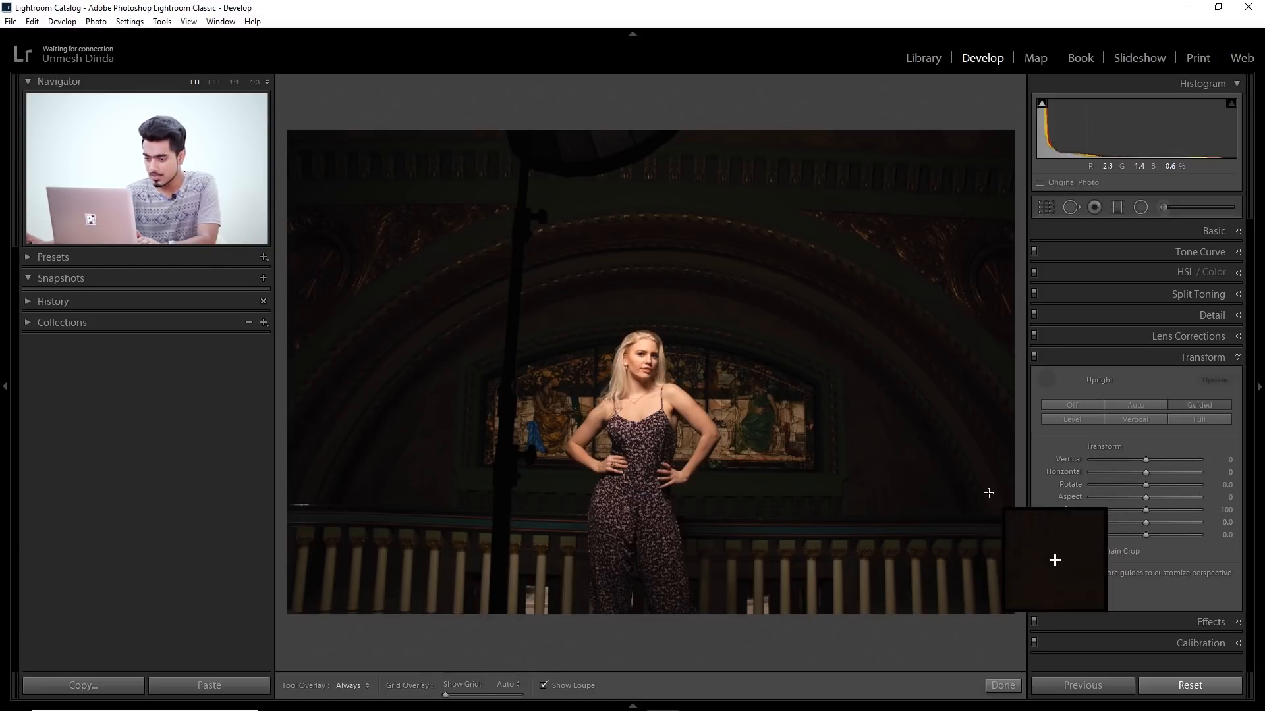
{"action": "mouse_move", "coordinate": [413, 579]}
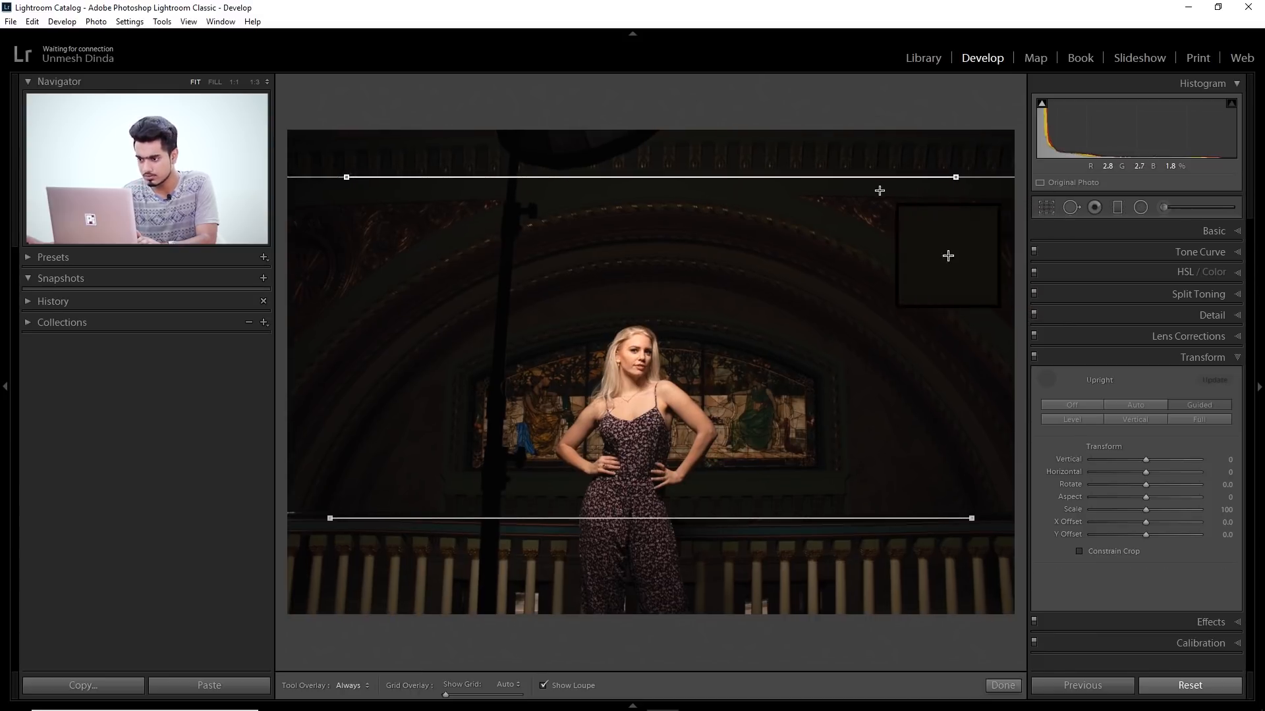
{"action": "mouse_move", "coordinate": [805, 475]}
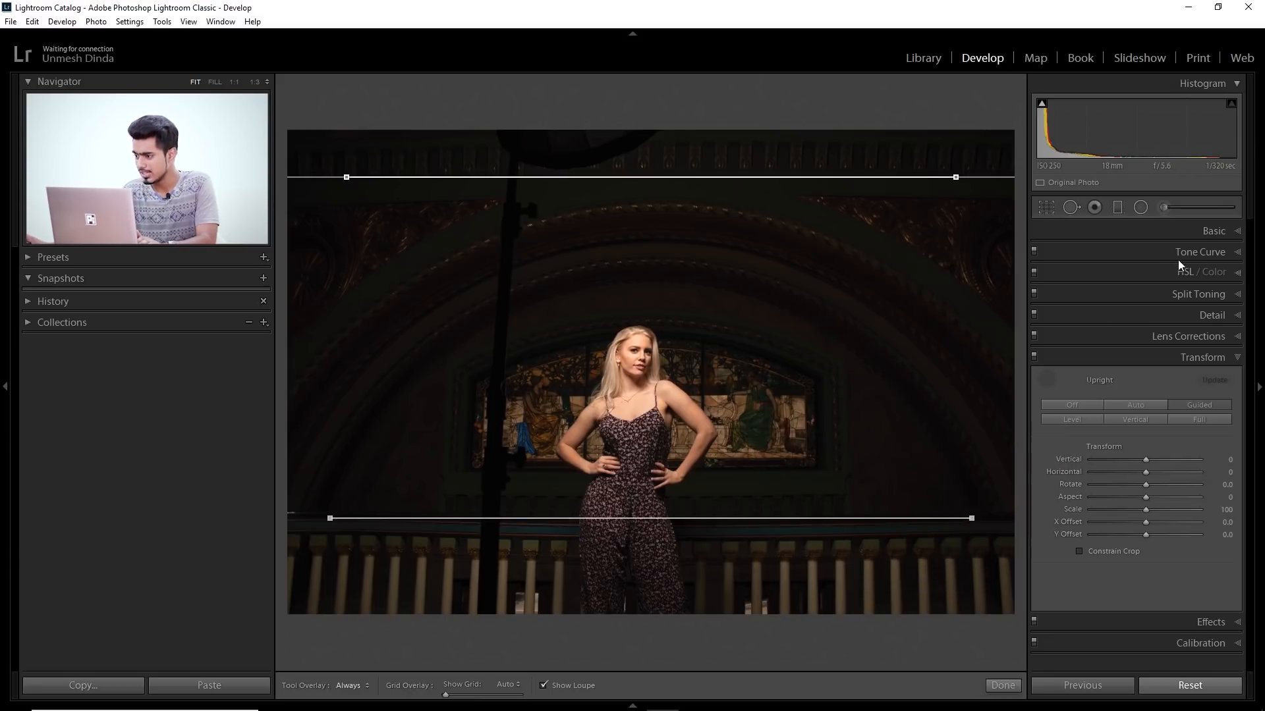
Raise the Basic panel's Exposure to +1.49 and Shadows to +100 on the arch portrait.
{"action": "left_click", "coordinate": [1214, 230]}
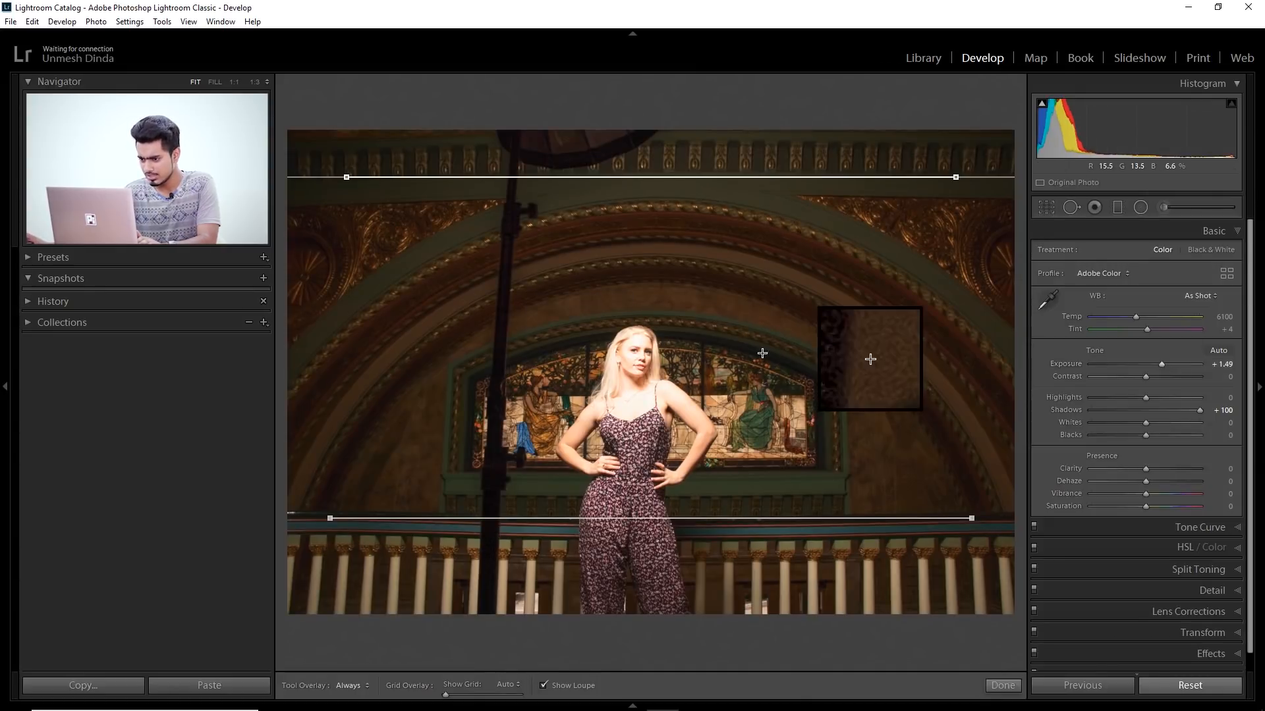
{"action": "mouse_move", "coordinate": [797, 377]}
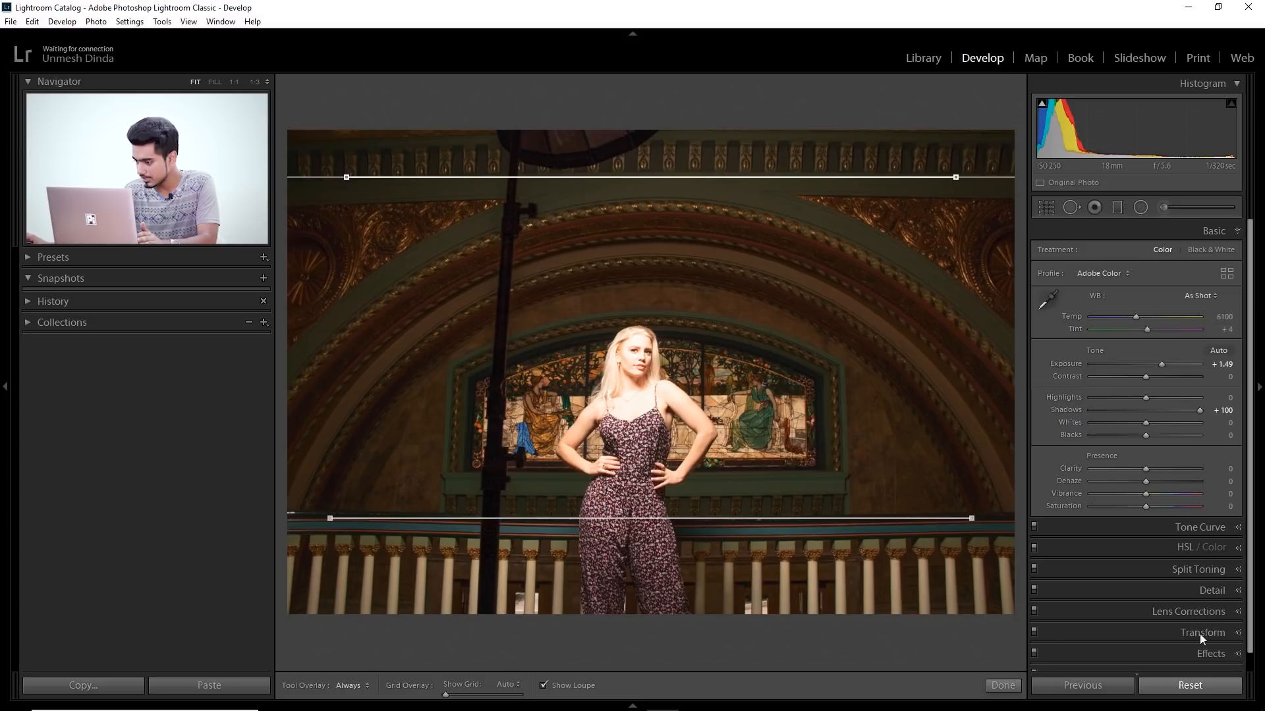
Return to Transform and add vertical guides along the stained-glass window's edges.
{"action": "left_click", "coordinate": [1203, 633]}
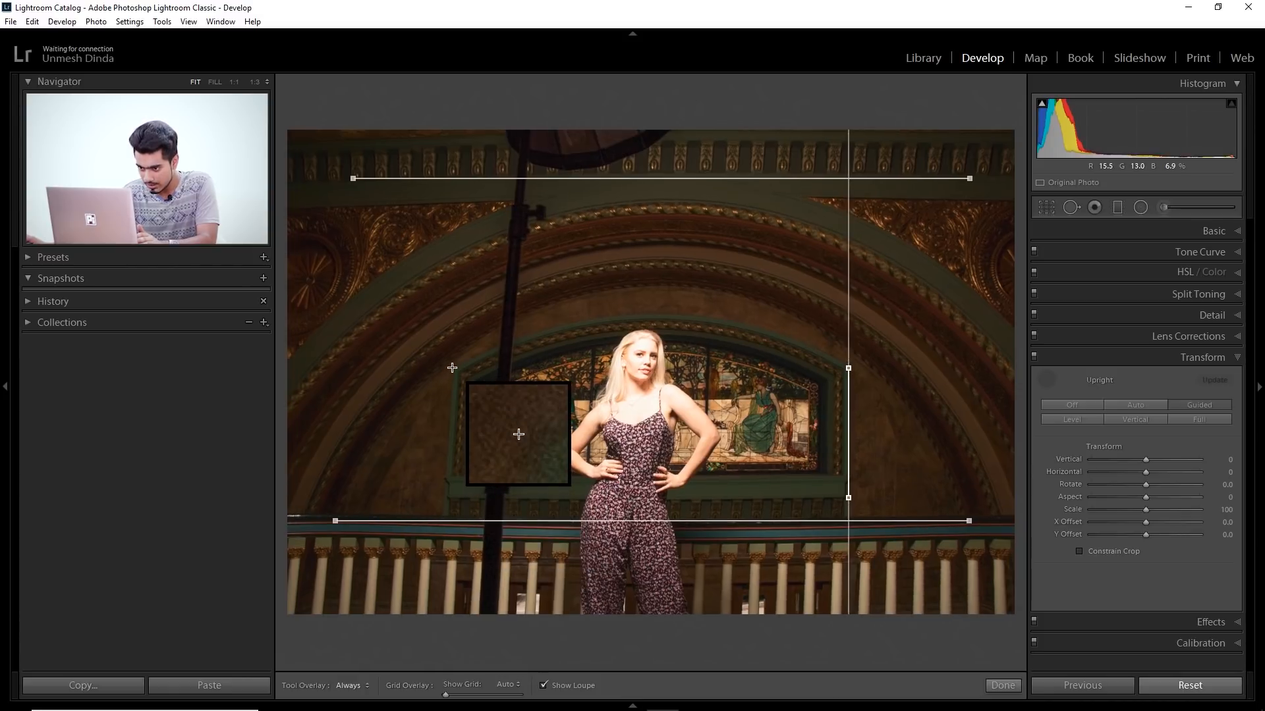
{"action": "mouse_move", "coordinate": [452, 393]}
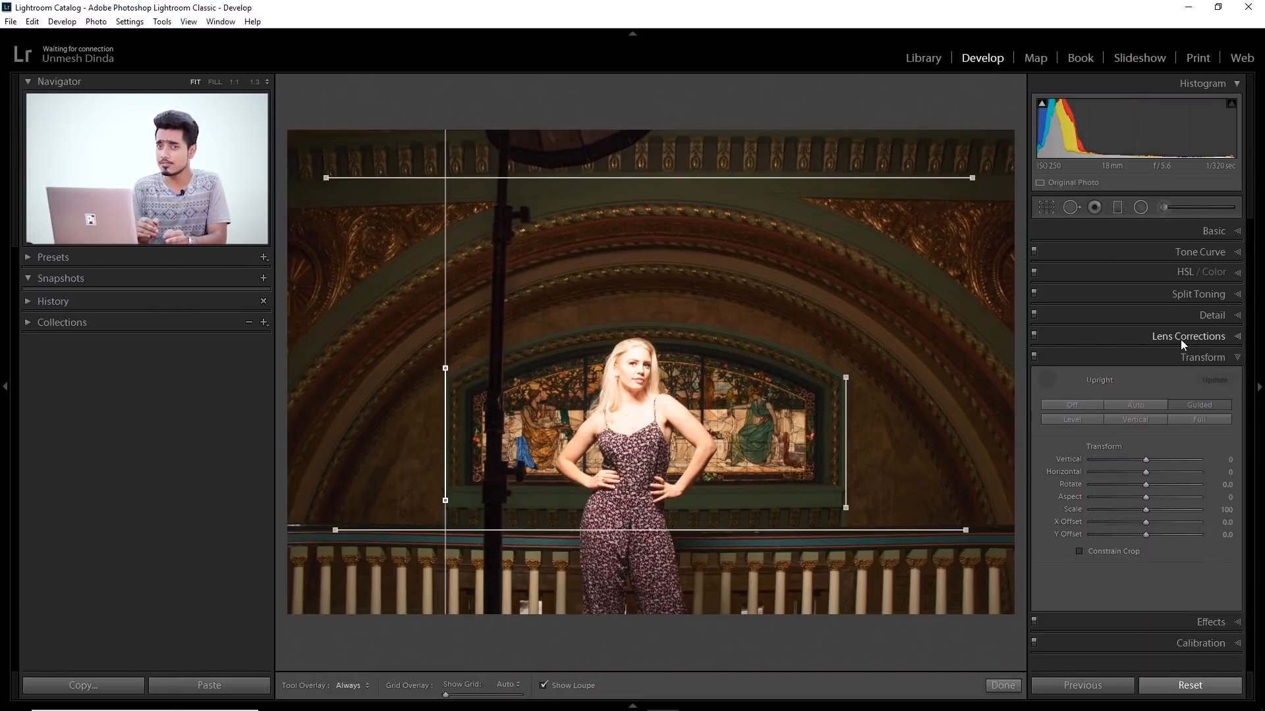
Enable Lens Corrections profile correction with the detected Canon 18-135mm lens.
{"action": "left_click", "coordinate": [1187, 336]}
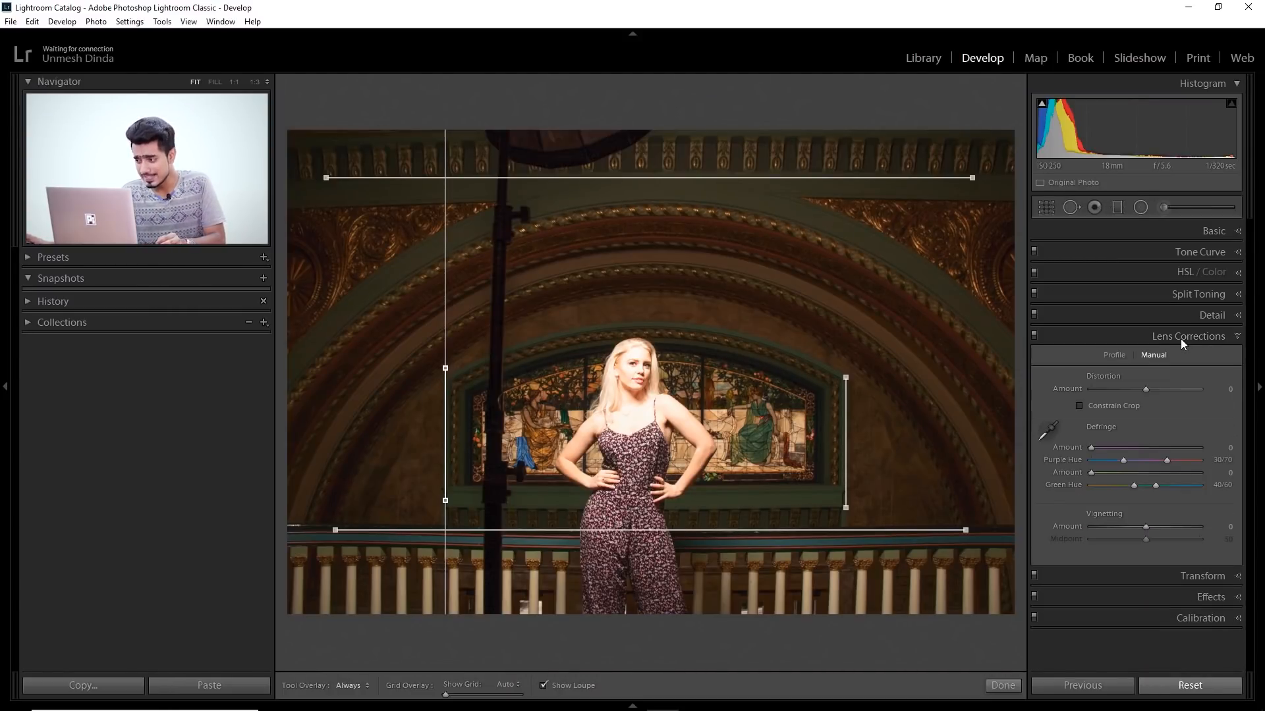
{"action": "left_click", "coordinate": [1115, 354]}
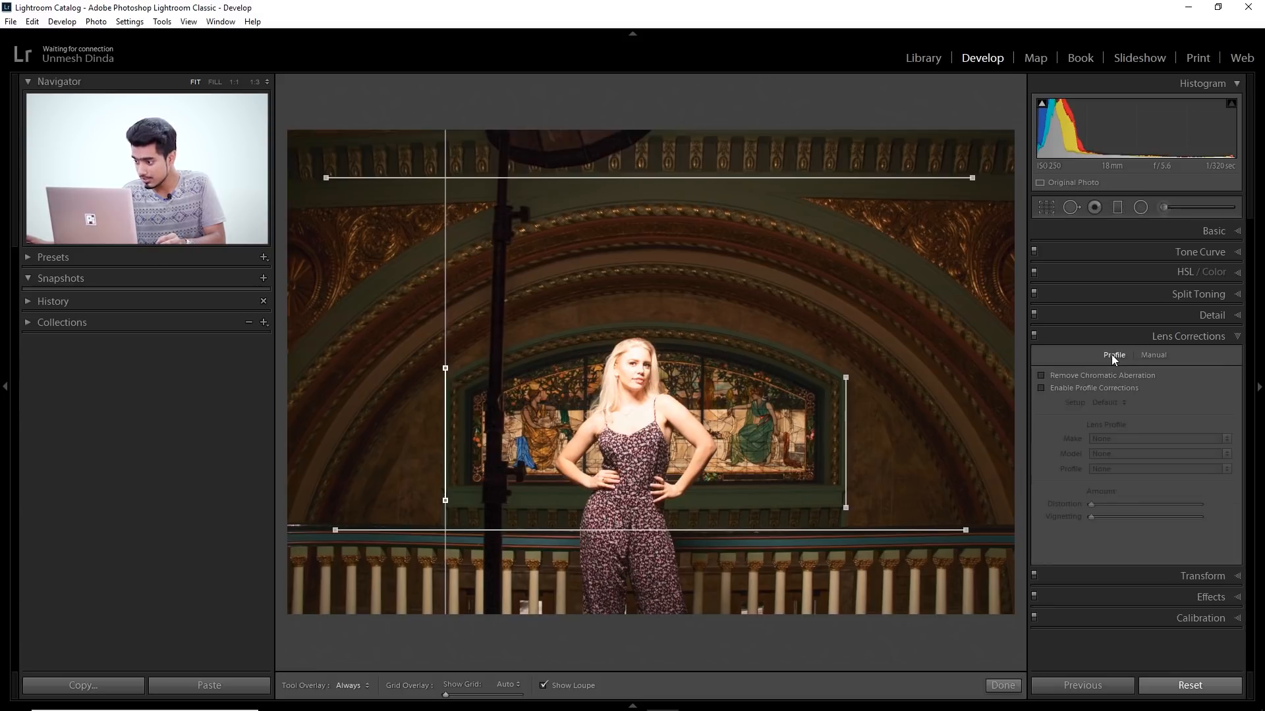
{"action": "left_click", "coordinate": [1040, 387]}
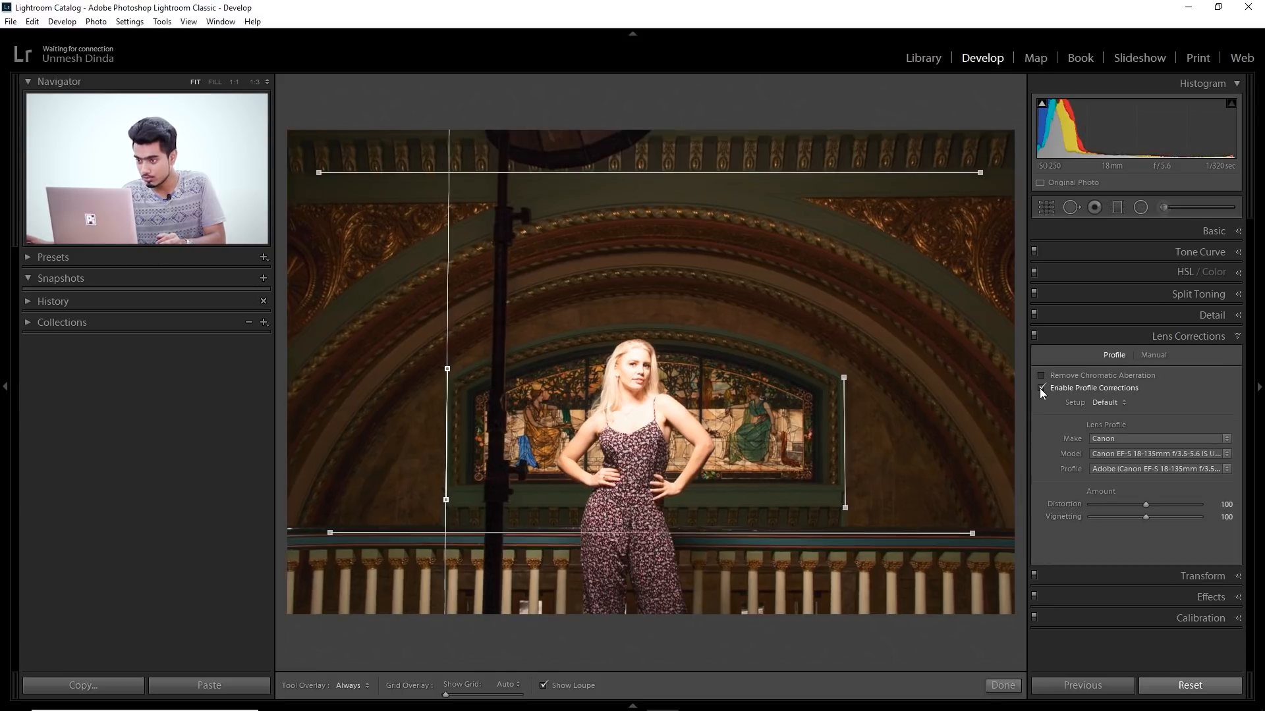
{"action": "left_click", "coordinate": [1040, 387]}
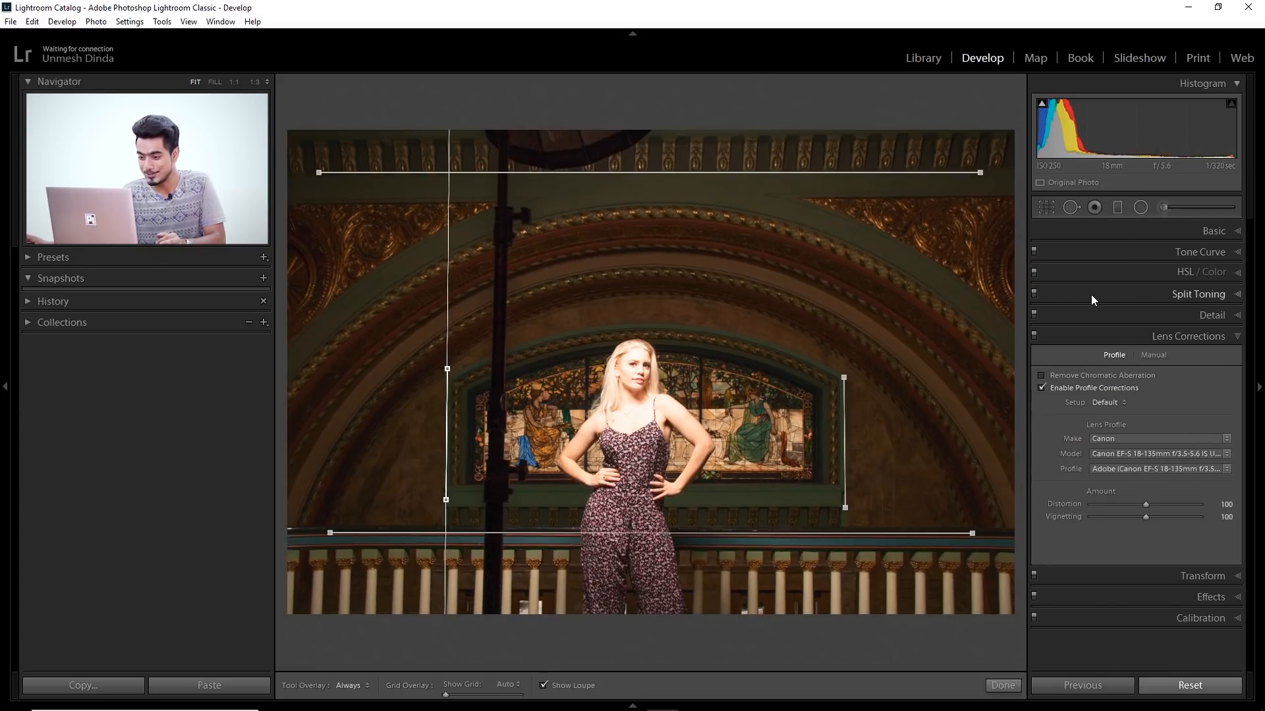
{"action": "mouse_move", "coordinate": [1143, 384]}
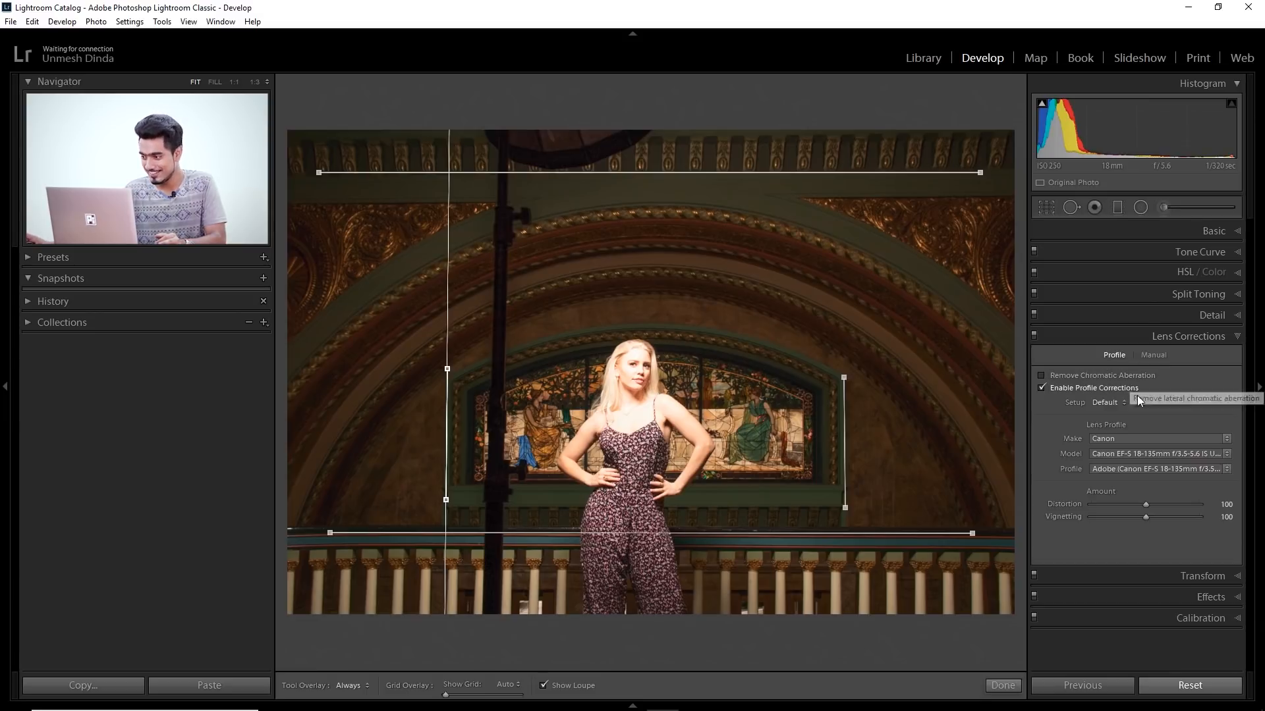
{"action": "mouse_move", "coordinate": [1120, 575]}
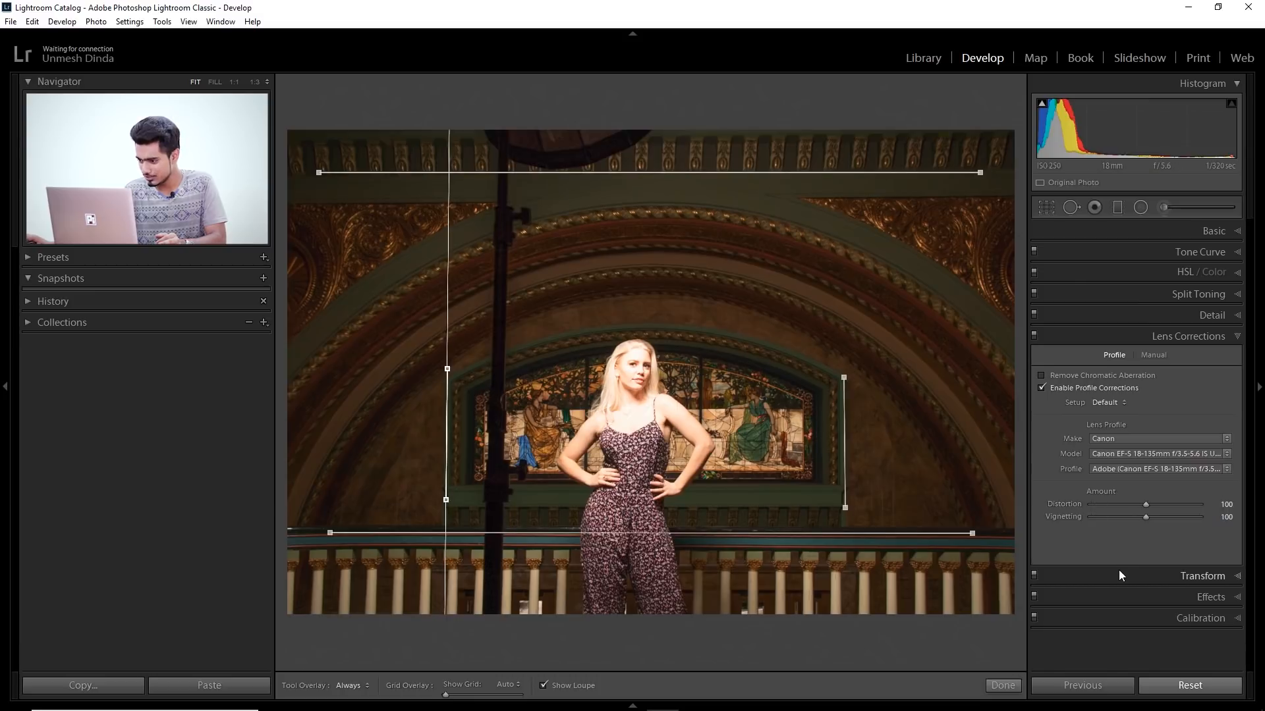
Review the Transform and Basic panels after the guided correction, values back to default.
{"action": "left_click", "coordinate": [1203, 576]}
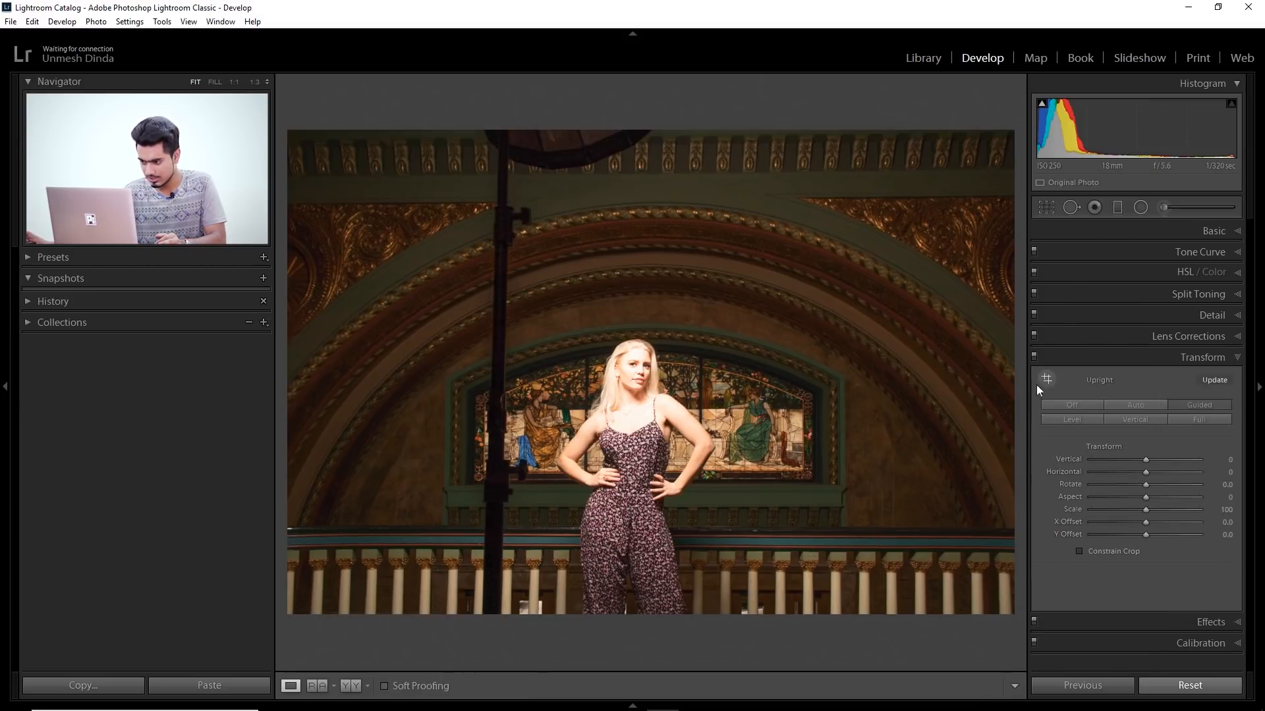
{"action": "mouse_move", "coordinate": [1134, 404]}
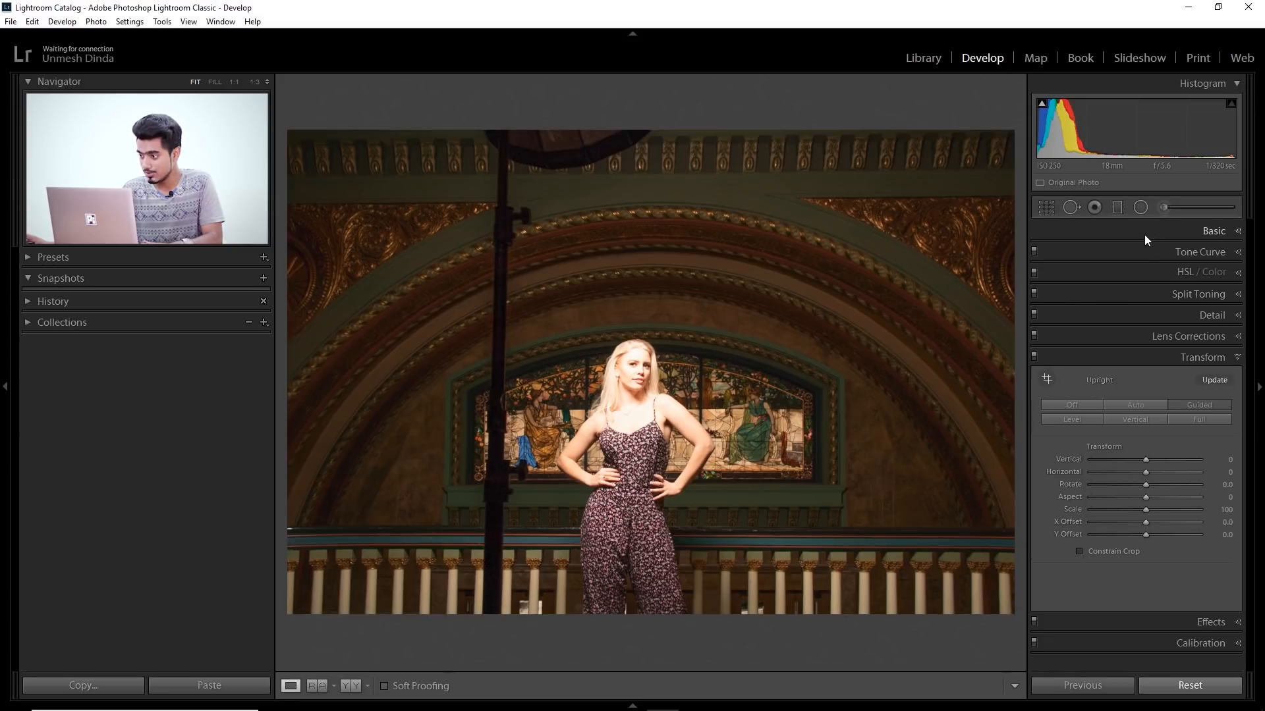
{"action": "left_click", "coordinate": [1213, 231]}
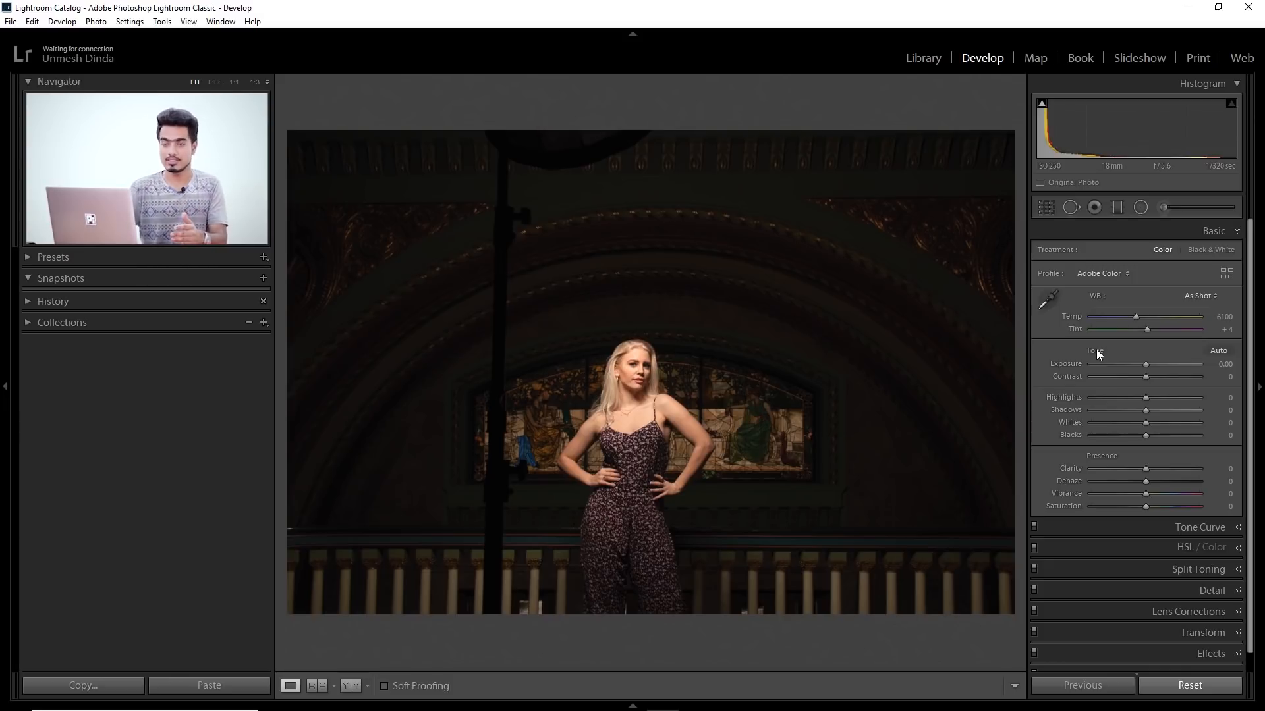
{"action": "mouse_move", "coordinate": [839, 387]}
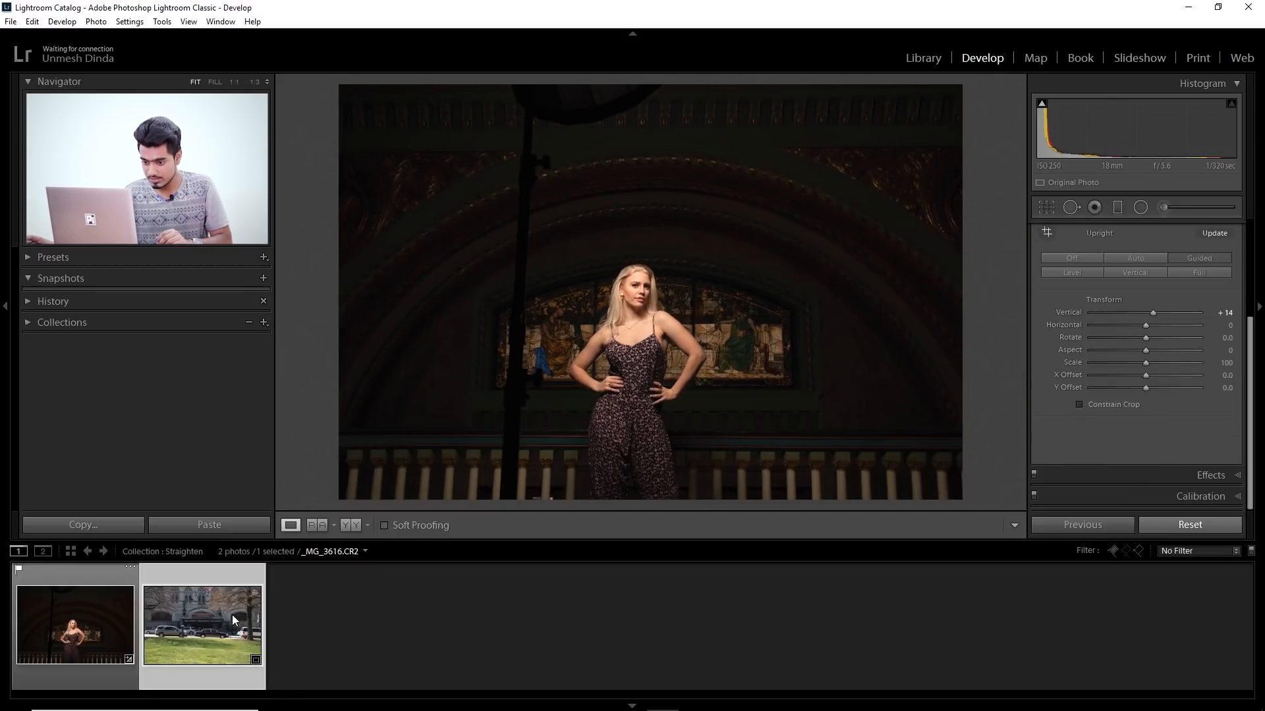
Select the Union Station Hotel thumbnail in the filmstrip, after a brief look at the arch portrait.
{"action": "left_click", "coordinate": [200, 625]}
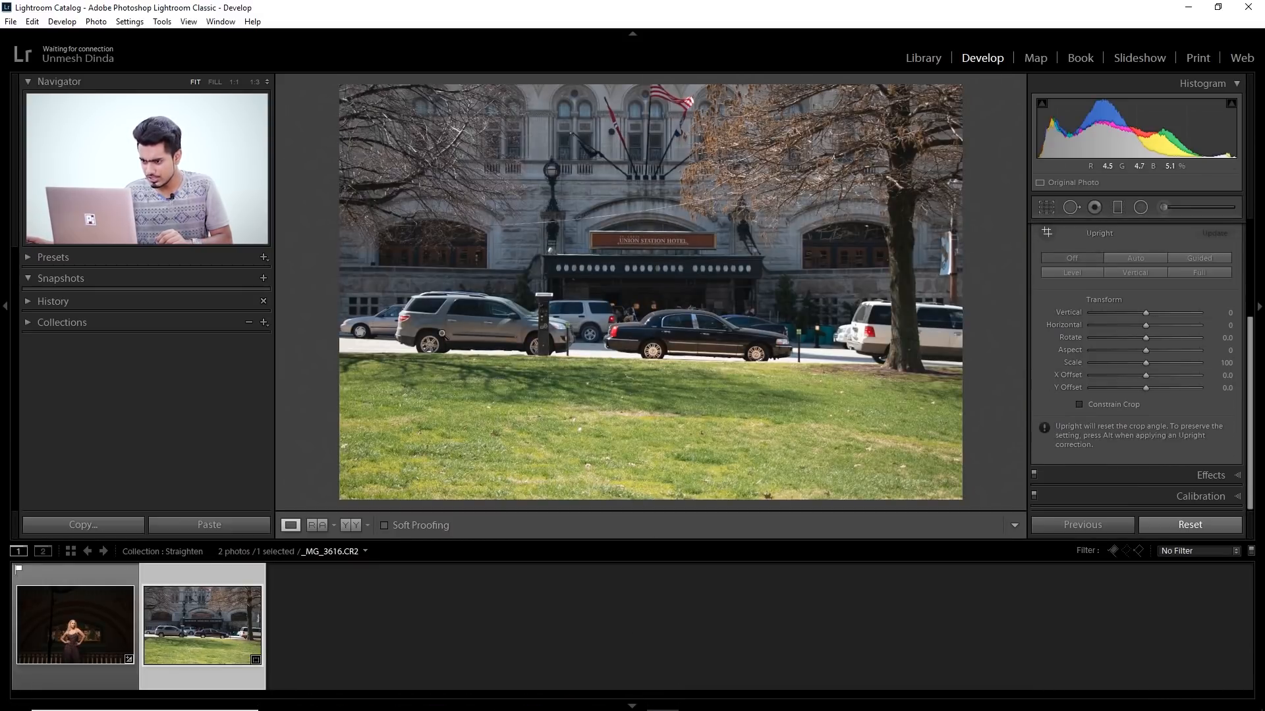
{"action": "left_click", "coordinate": [73, 623]}
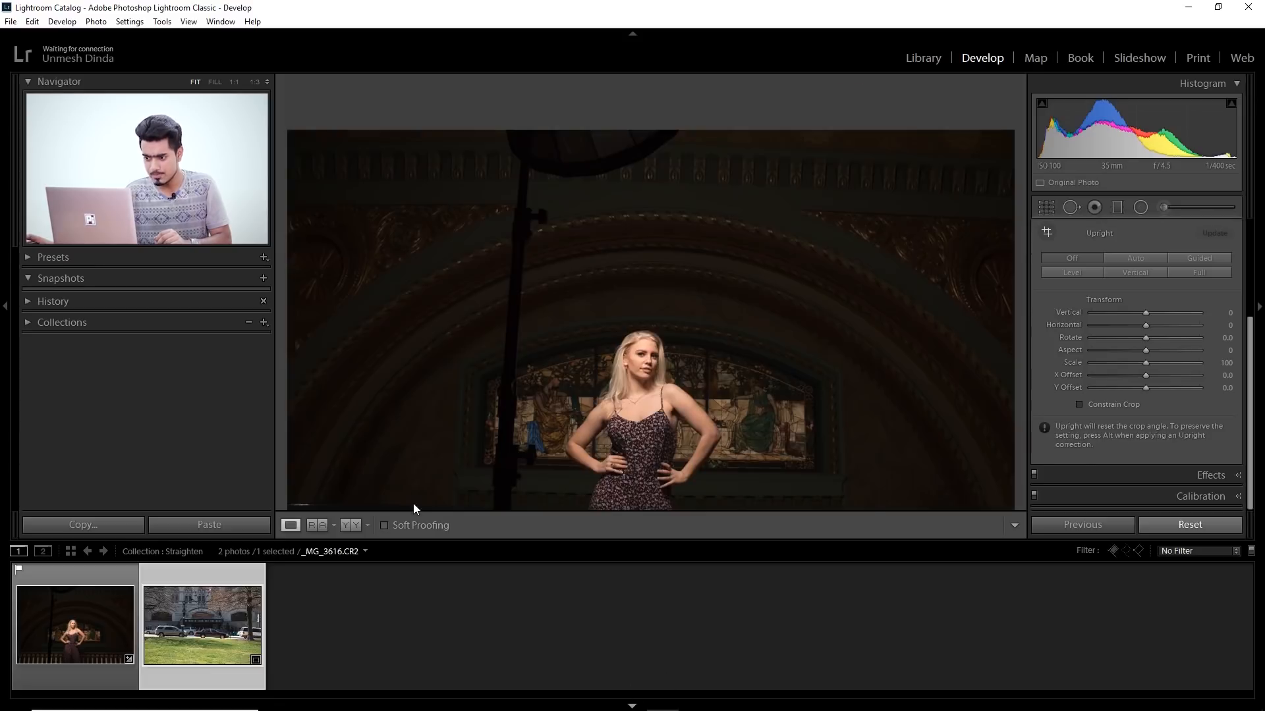
{"action": "left_click", "coordinate": [202, 623]}
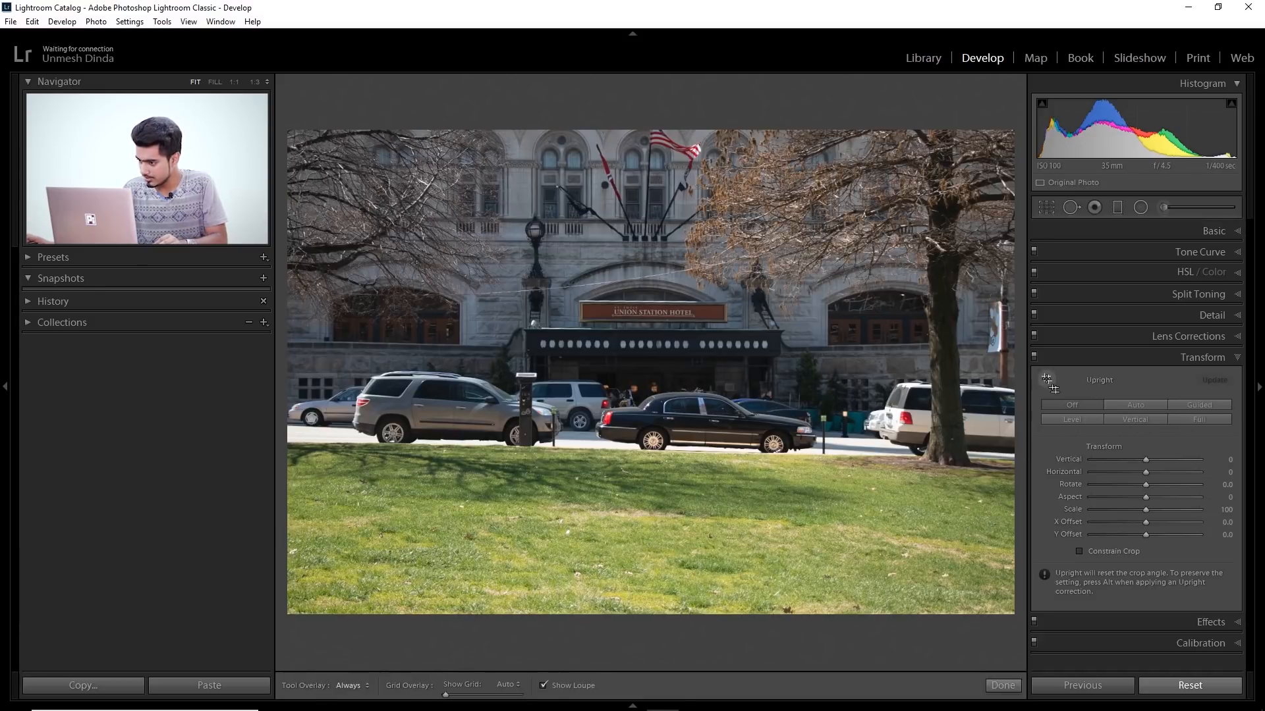
Draw Guided Upright guides on the hotel facade and sign, then apply with Done.
{"action": "left_click", "coordinate": [1198, 404]}
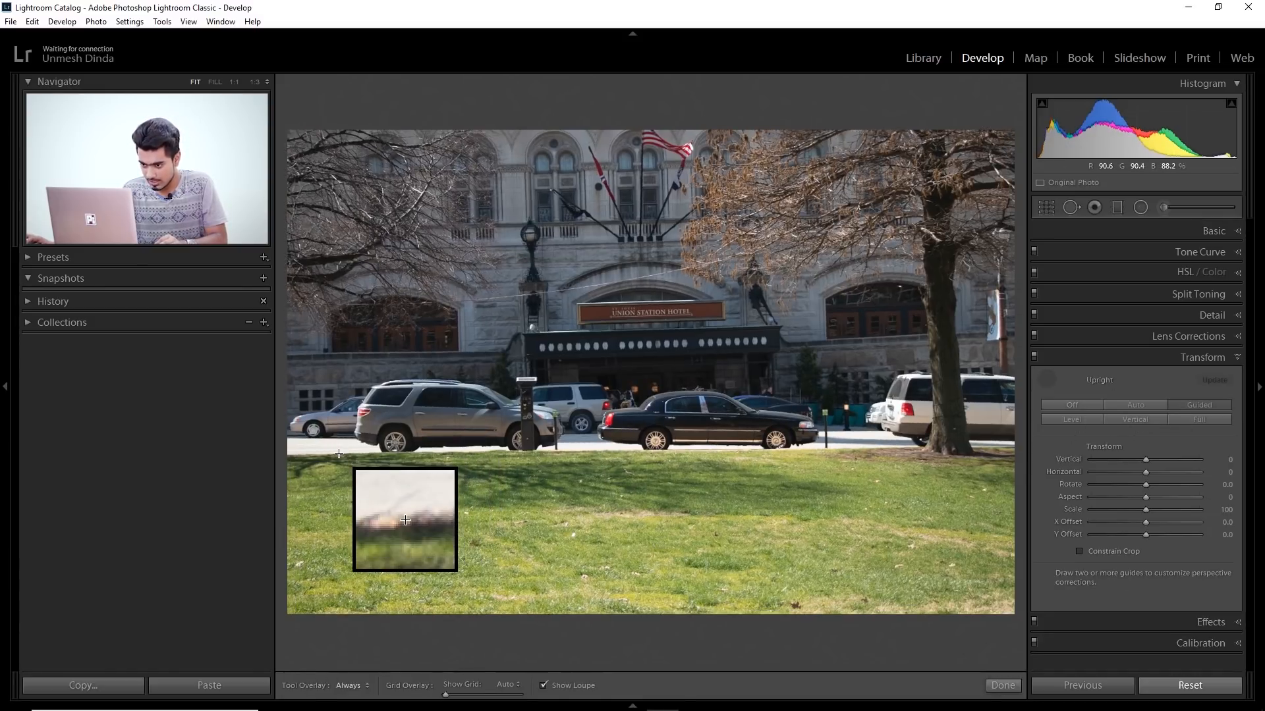
{"action": "mouse_move", "coordinate": [835, 506]}
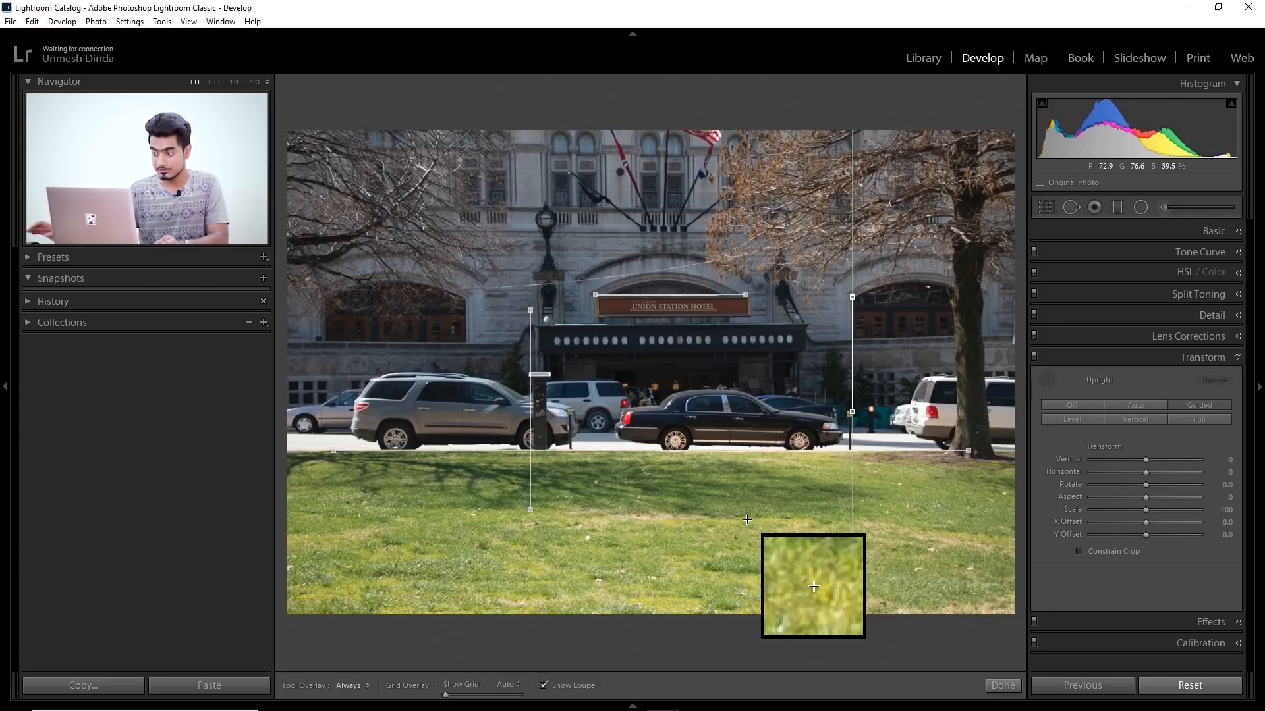
{"action": "left_click", "coordinate": [1001, 685]}
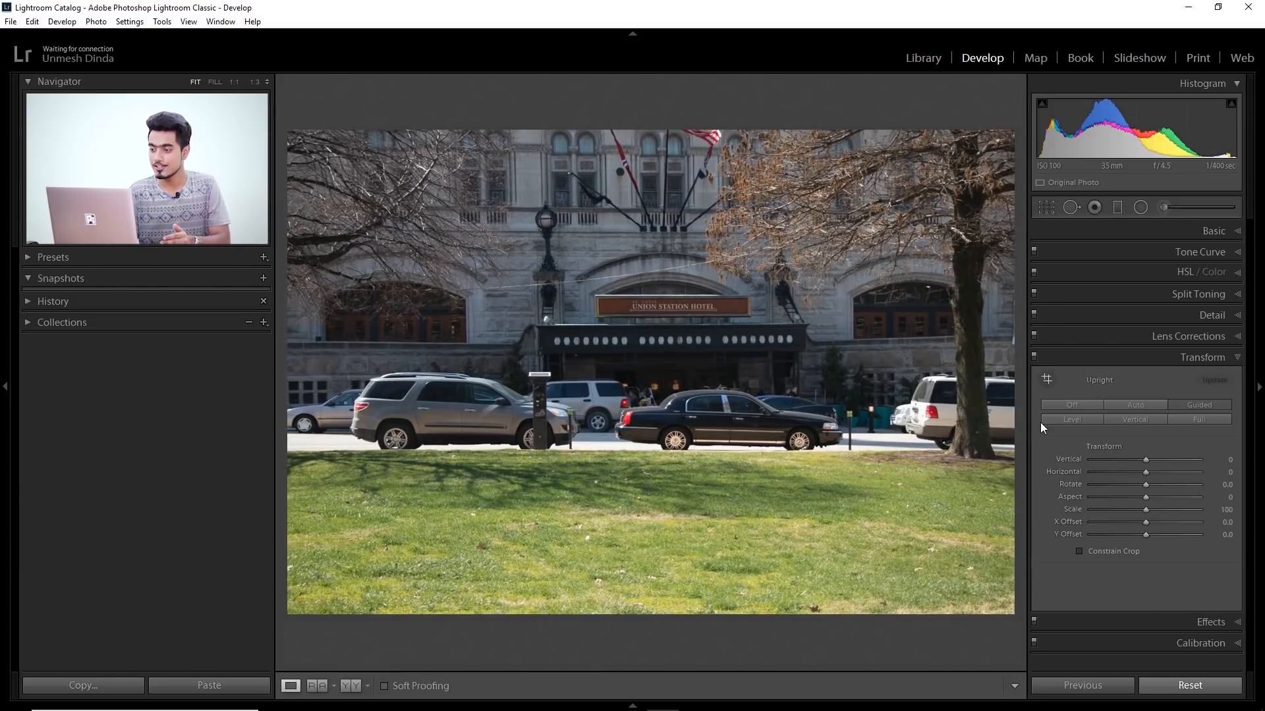
{"action": "mouse_move", "coordinate": [993, 231]}
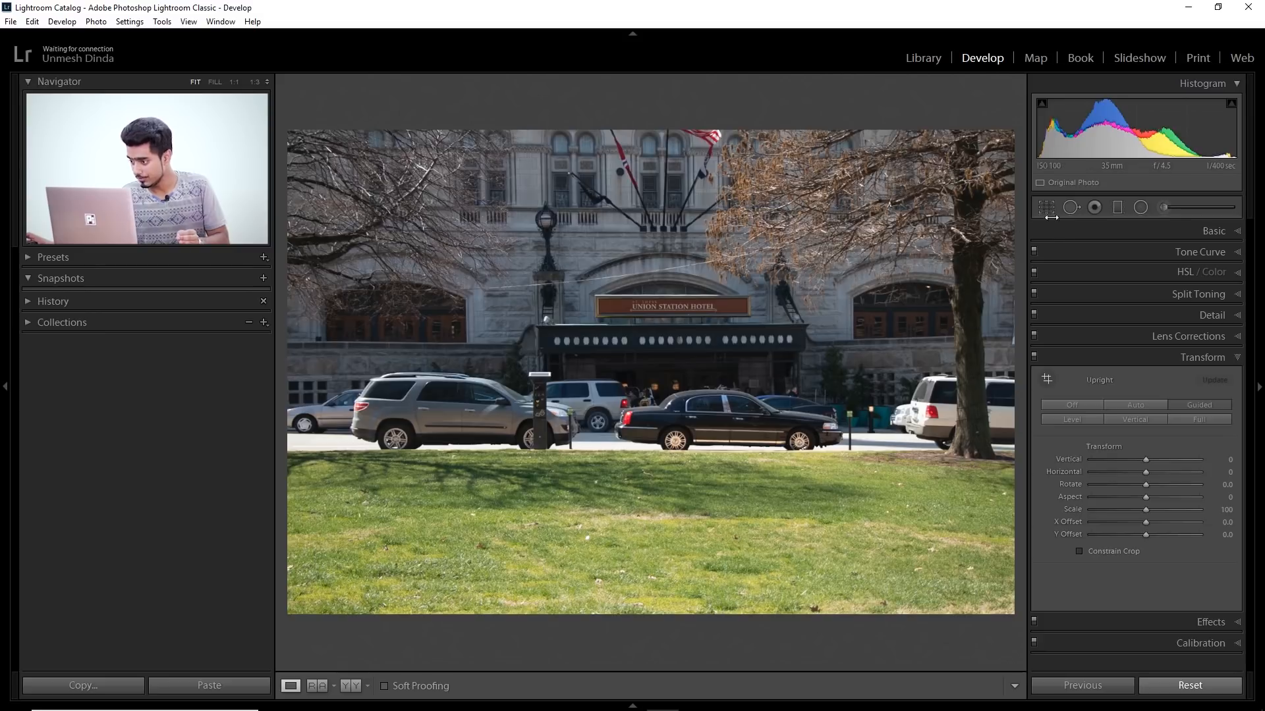
Set a -0.12 straightening angle in Crop & Straighten and apply it to the hotel photo.
{"action": "left_click", "coordinate": [1046, 207]}
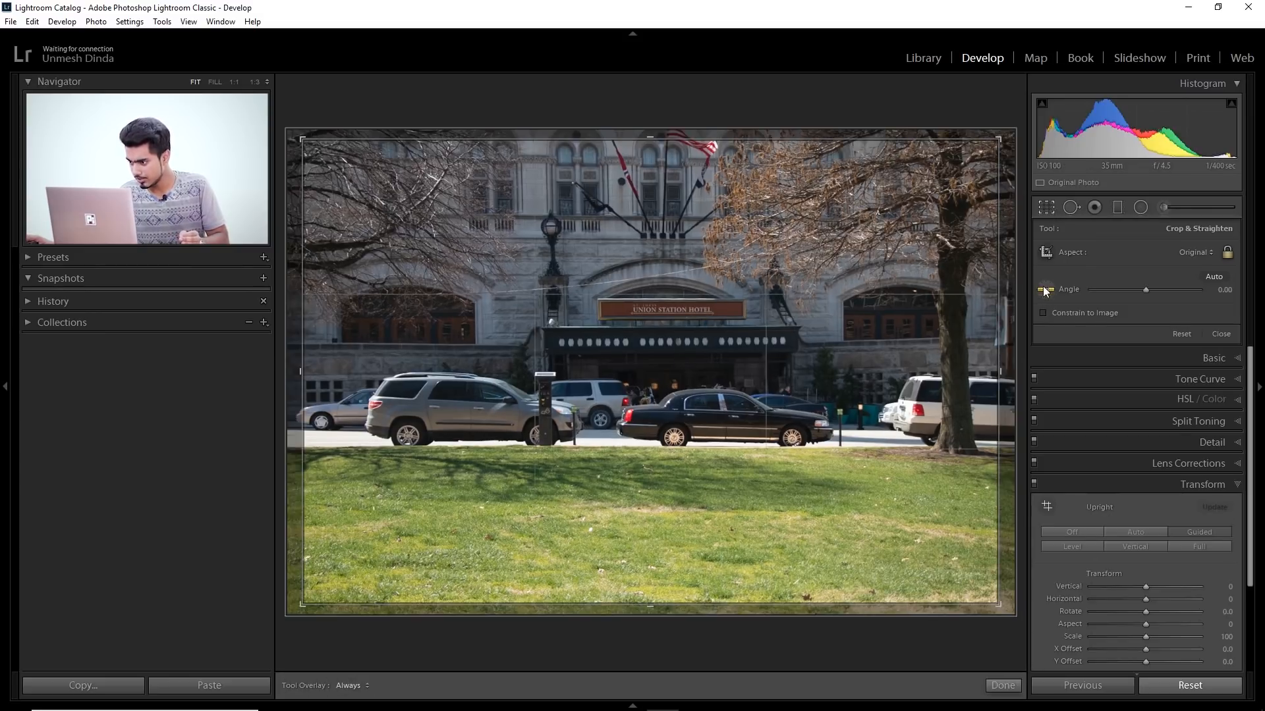
{"action": "mouse_move", "coordinate": [1048, 290]}
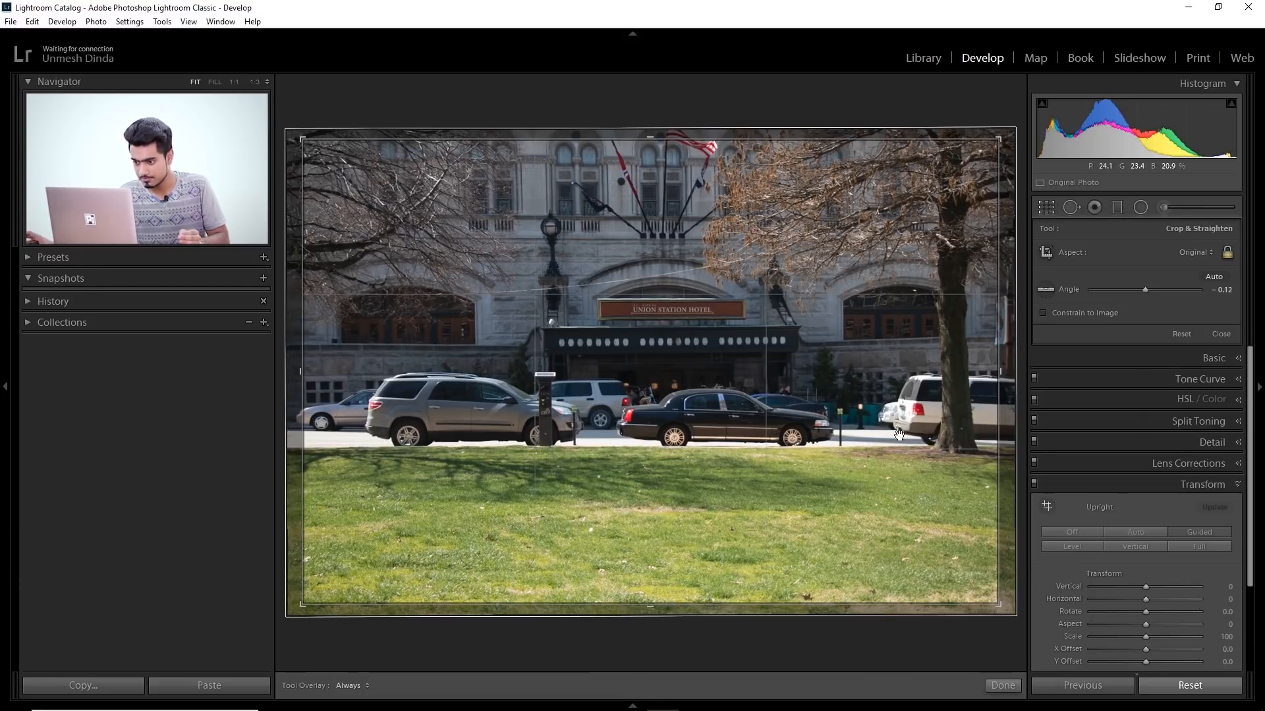
{"action": "left_click", "coordinate": [1001, 685]}
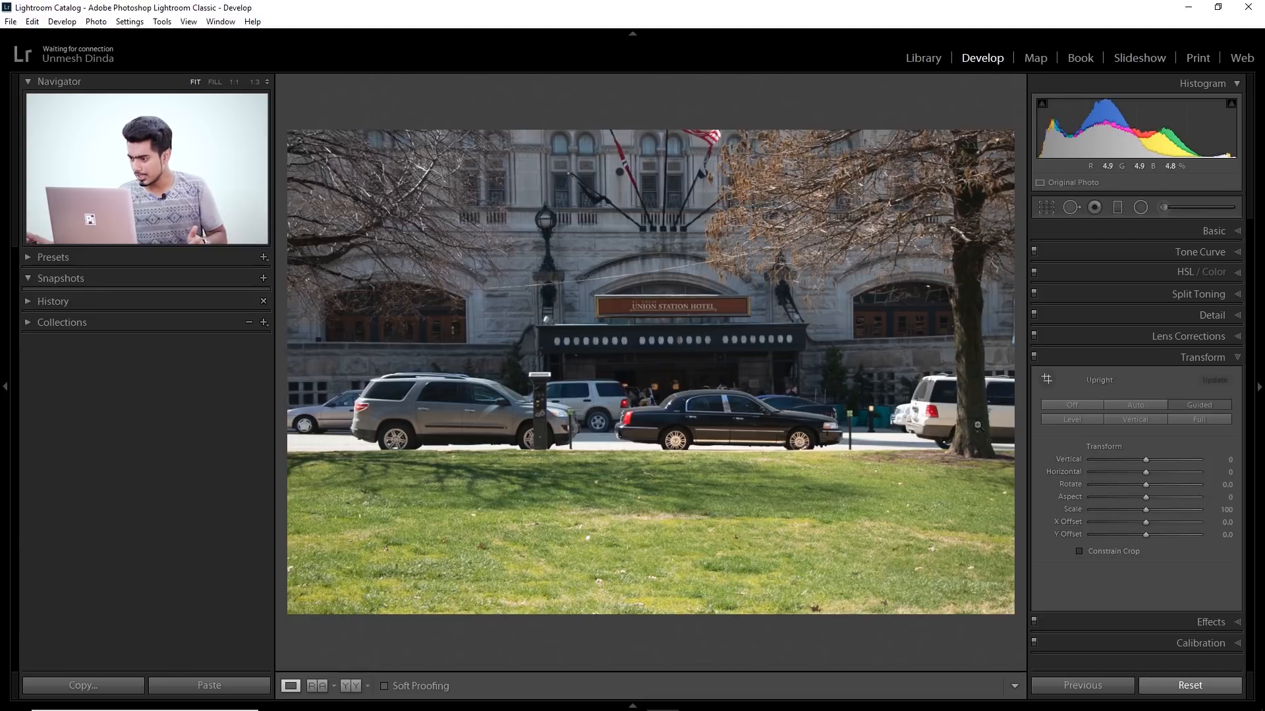
Enable the Canon 18-135mm lens profile correction, toggling it off and on to compare.
{"action": "left_click", "coordinate": [1188, 336]}
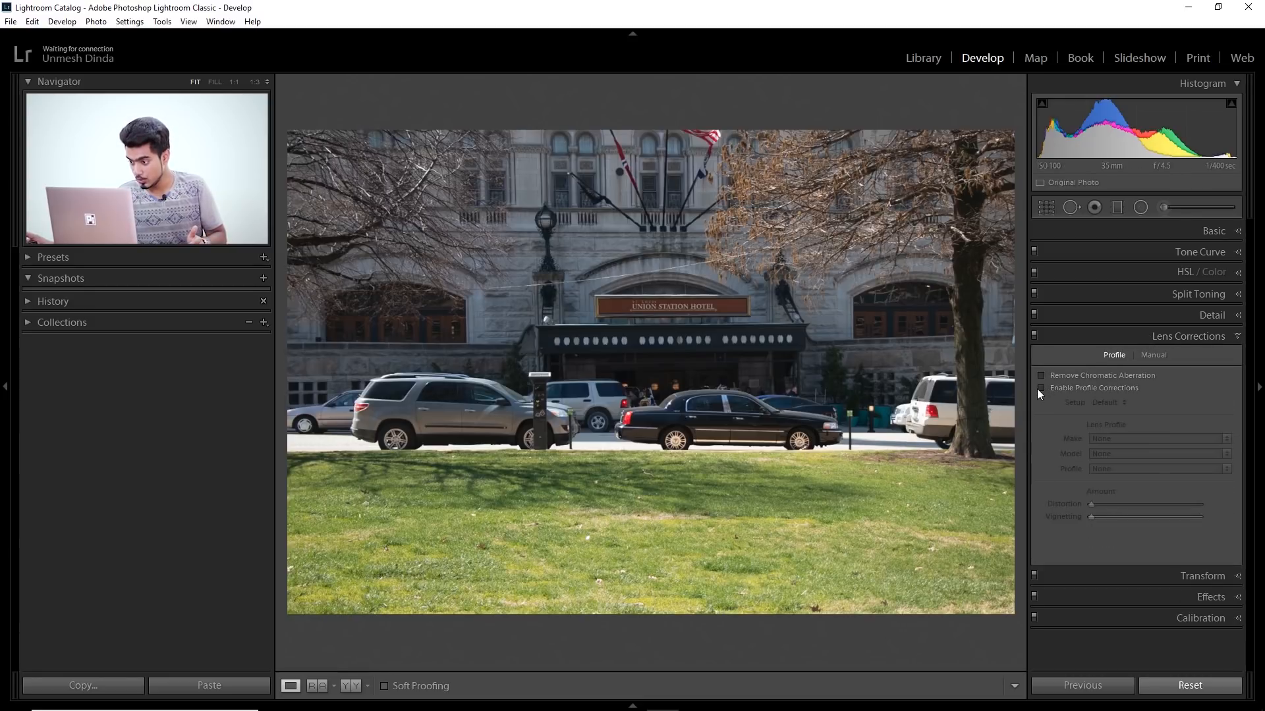
{"action": "left_click", "coordinate": [1040, 387]}
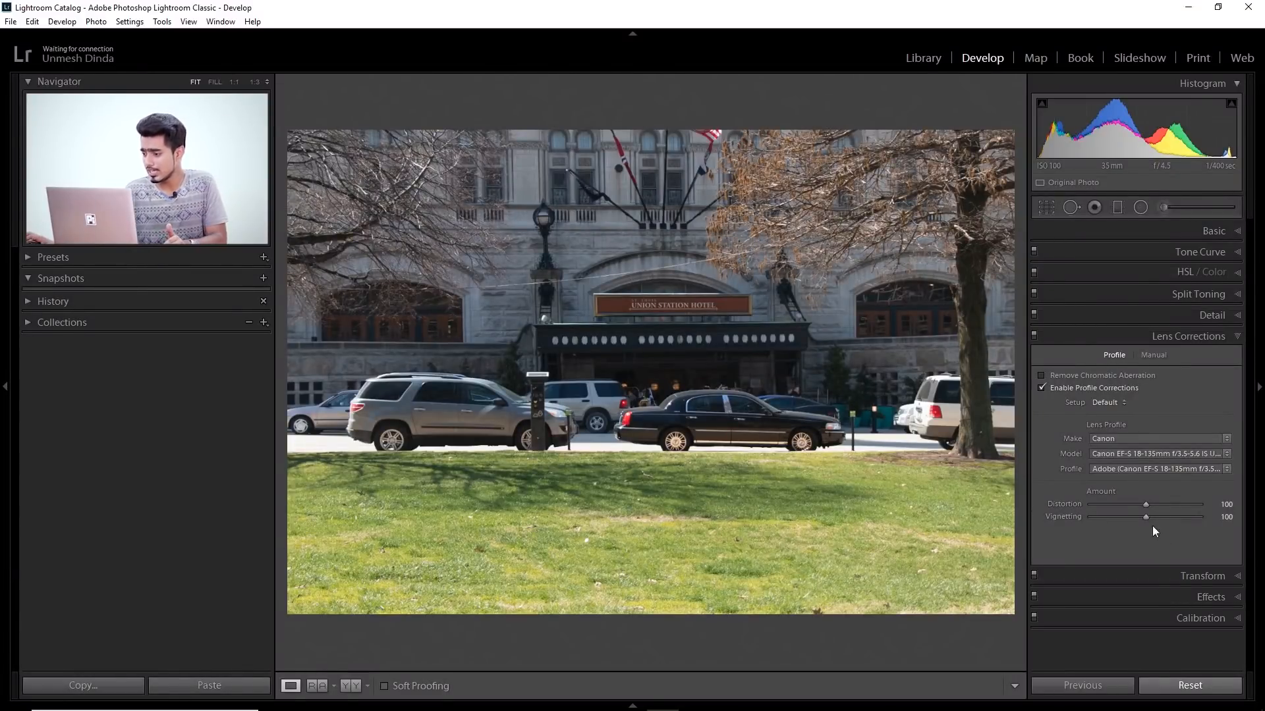
{"action": "left_click", "coordinate": [1040, 387]}
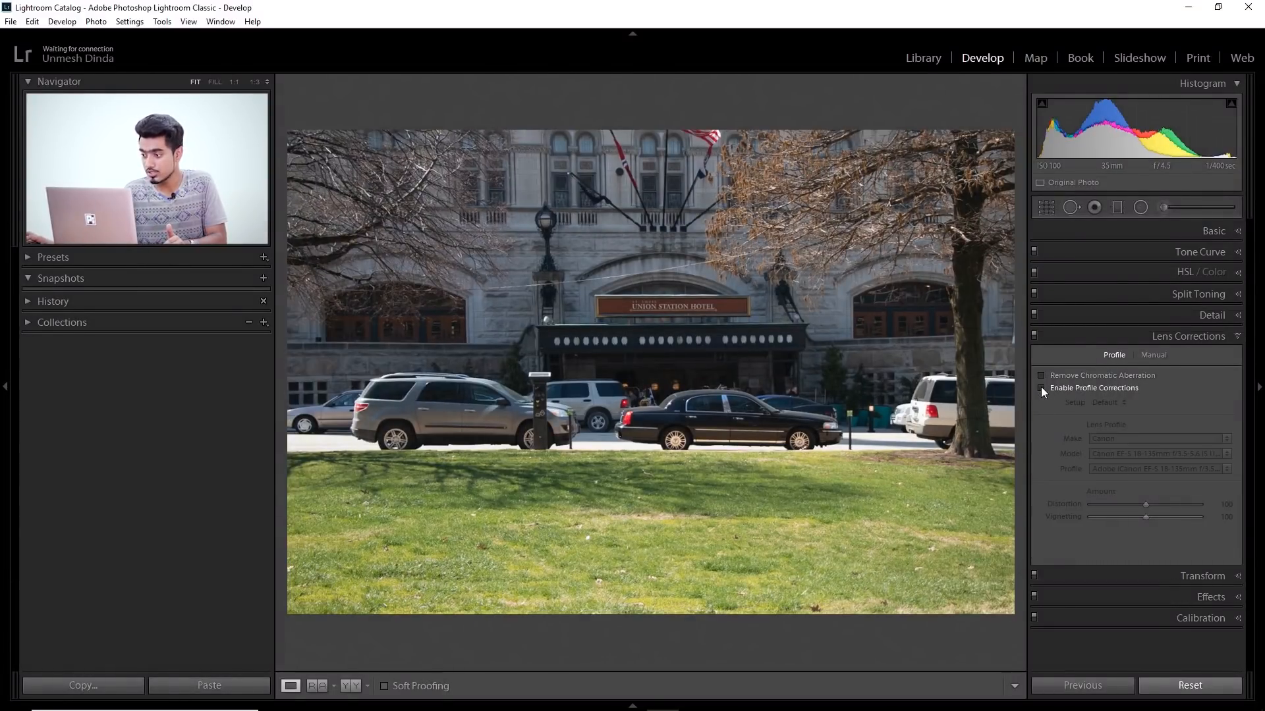
{"action": "left_click", "coordinate": [1040, 387]}
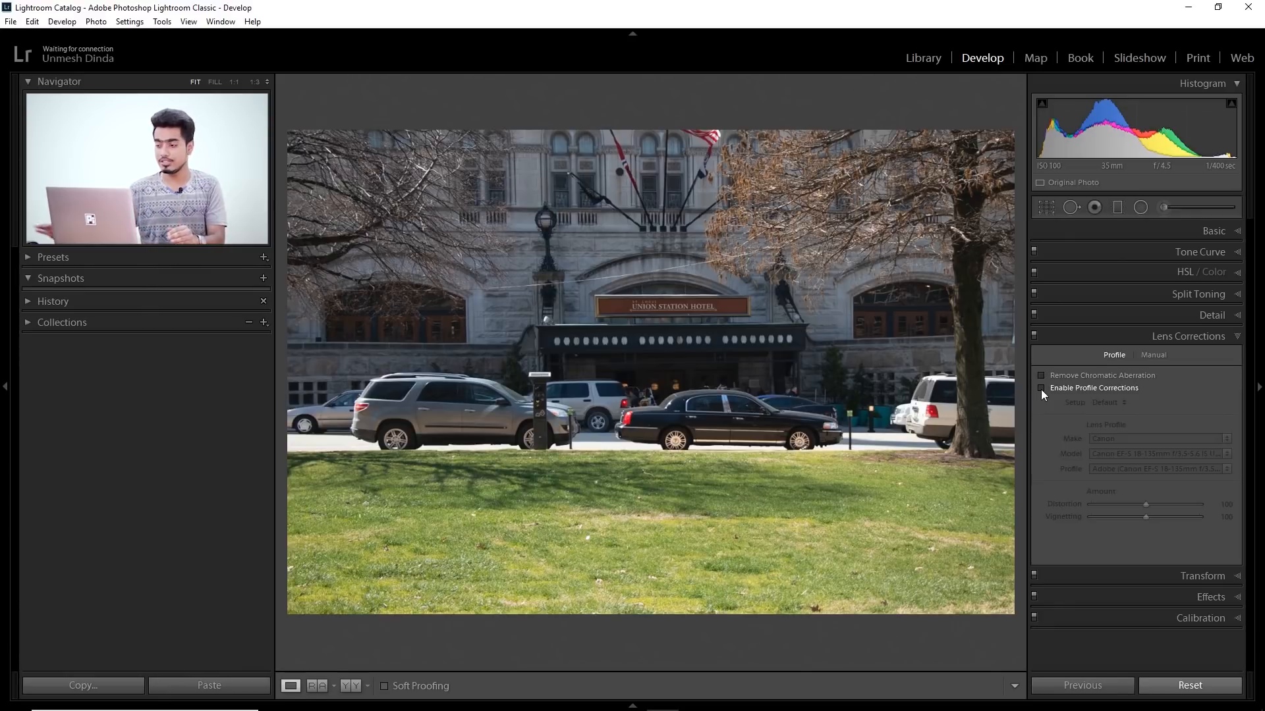
{"action": "left_click", "coordinate": [1040, 387]}
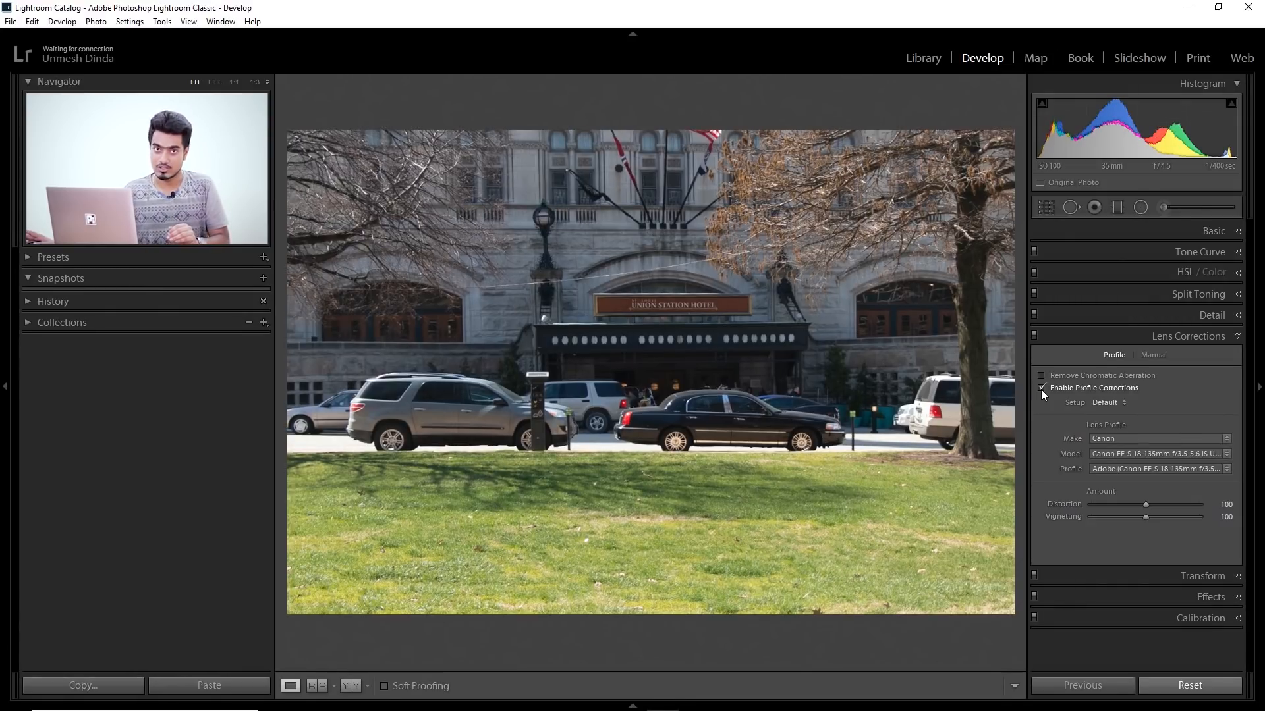